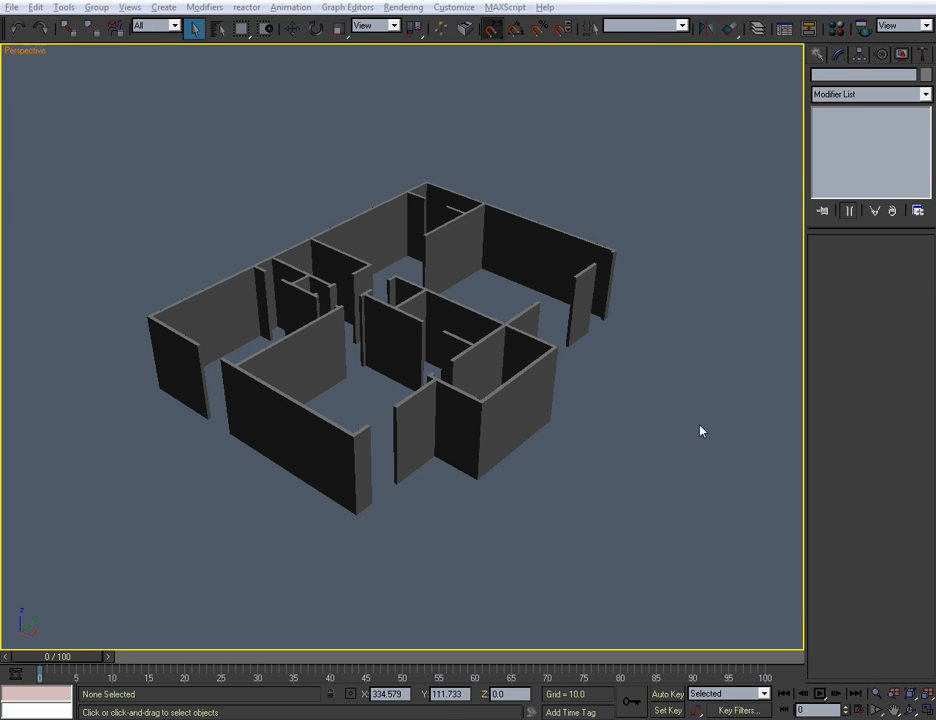
{"action": "mouse_move", "coordinate": [672, 430]}
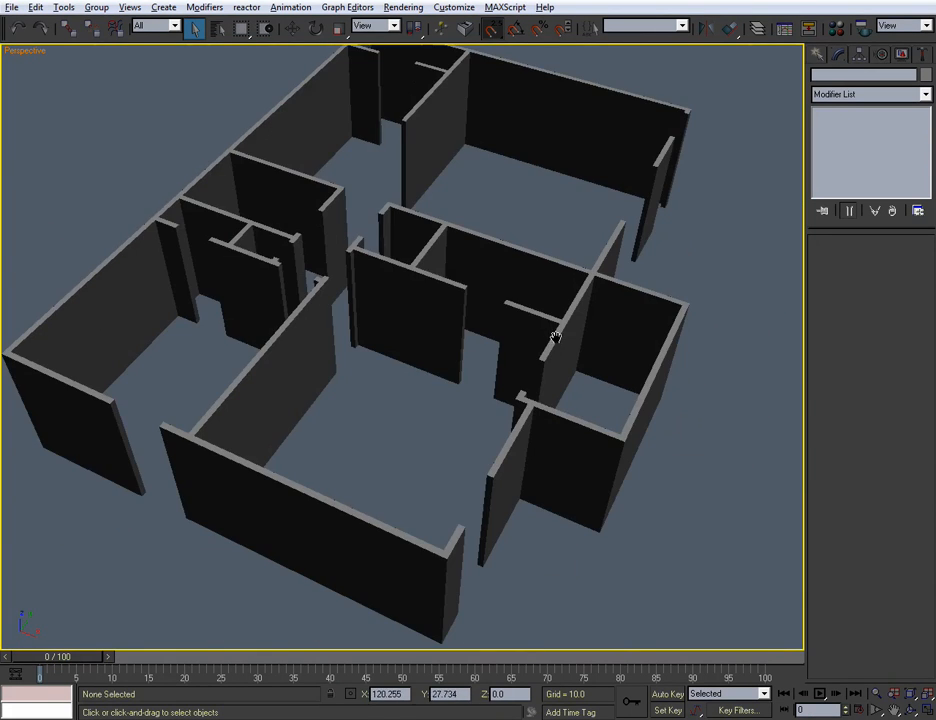
Step: Switch the apartment wall model to a top-down plan view
{"action": "key", "text": "Alt+W"}
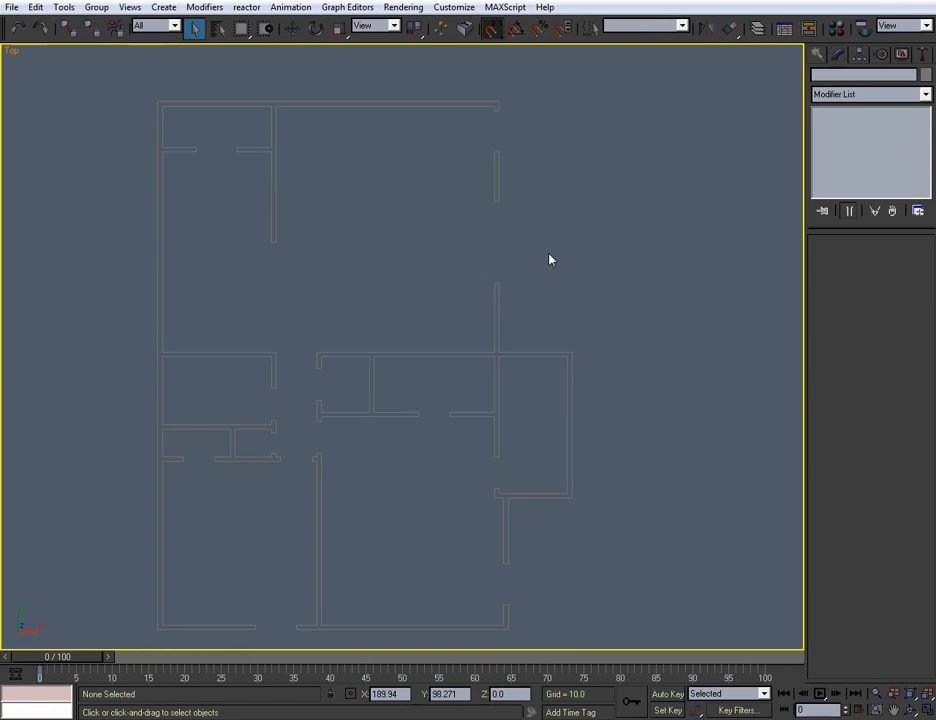
{"action": "mouse_move", "coordinate": [494, 153]}
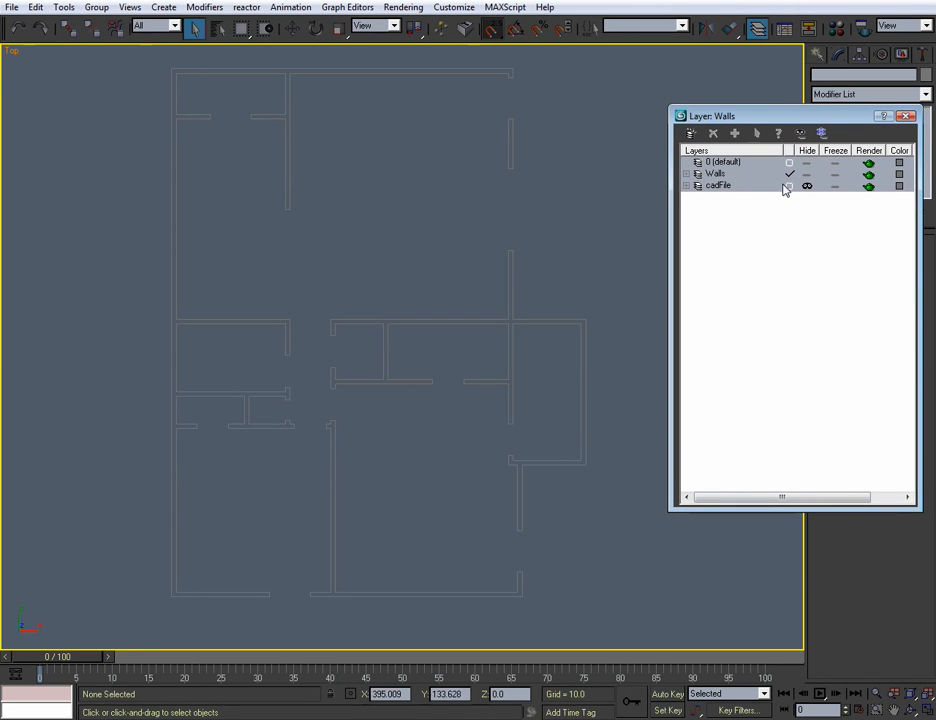
{"action": "left_click", "coordinate": [683, 186]}
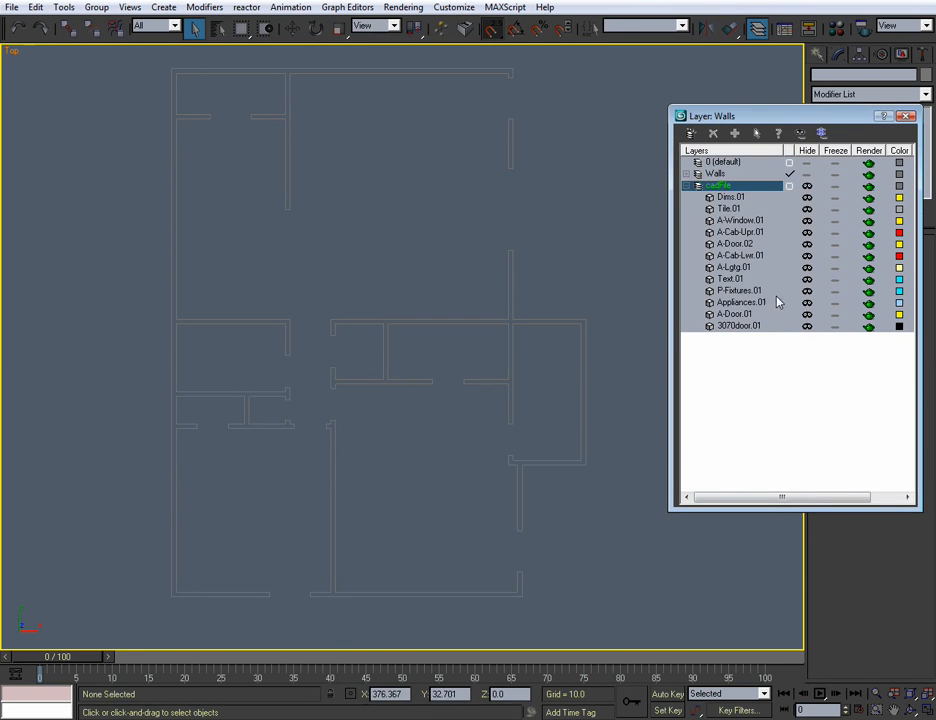
{"action": "left_click", "coordinate": [741, 316]}
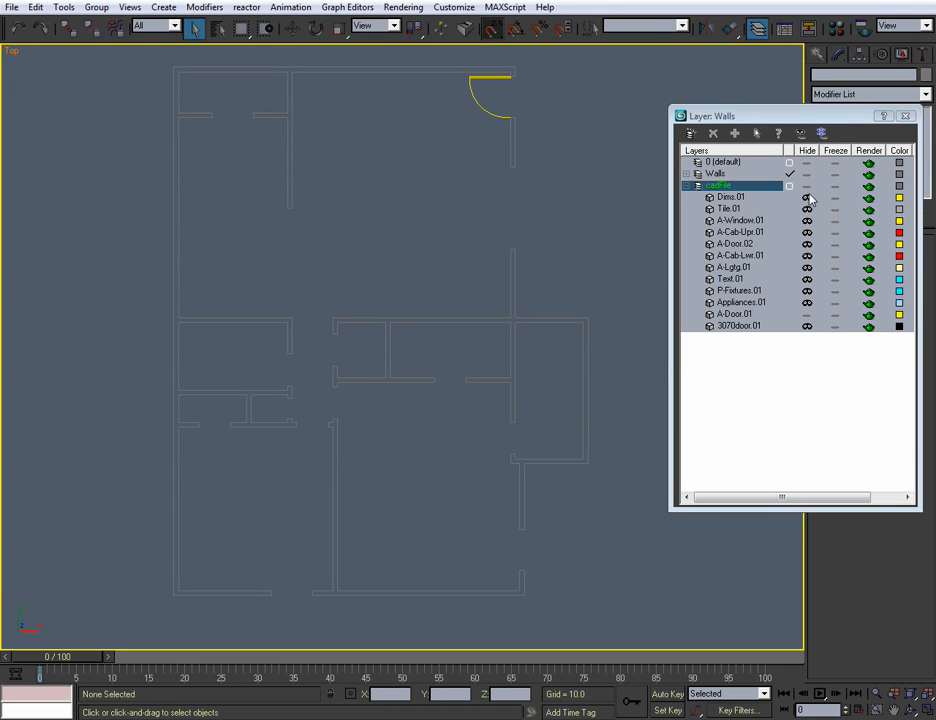
{"action": "left_click", "coordinate": [740, 196]}
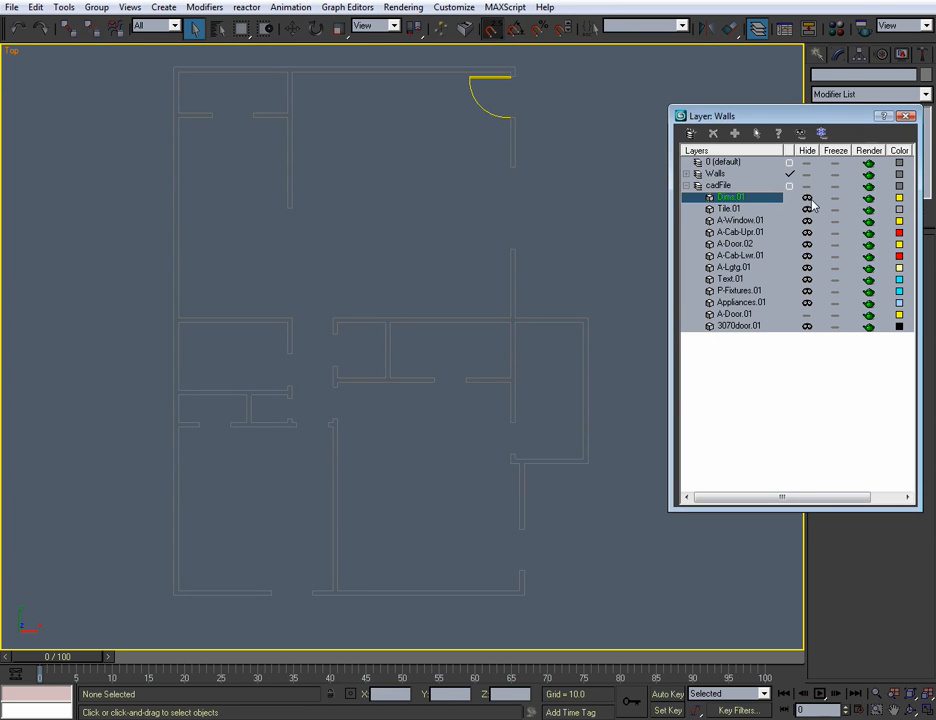
{"action": "left_click", "coordinate": [738, 325]}
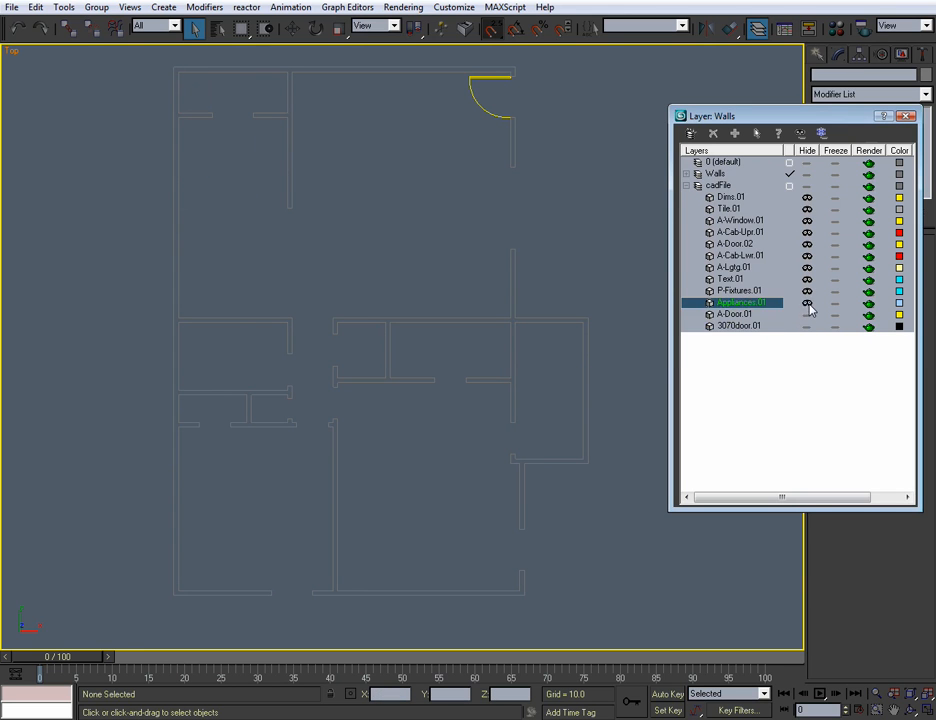
{"action": "left_click", "coordinate": [807, 279]}
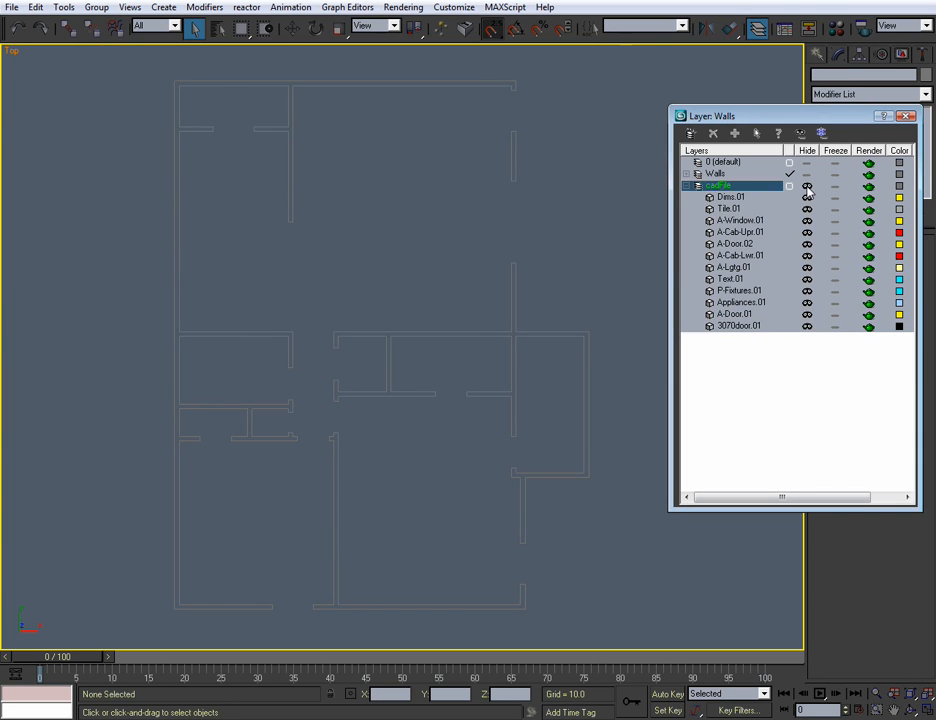
{"action": "left_click", "coordinate": [687, 174]}
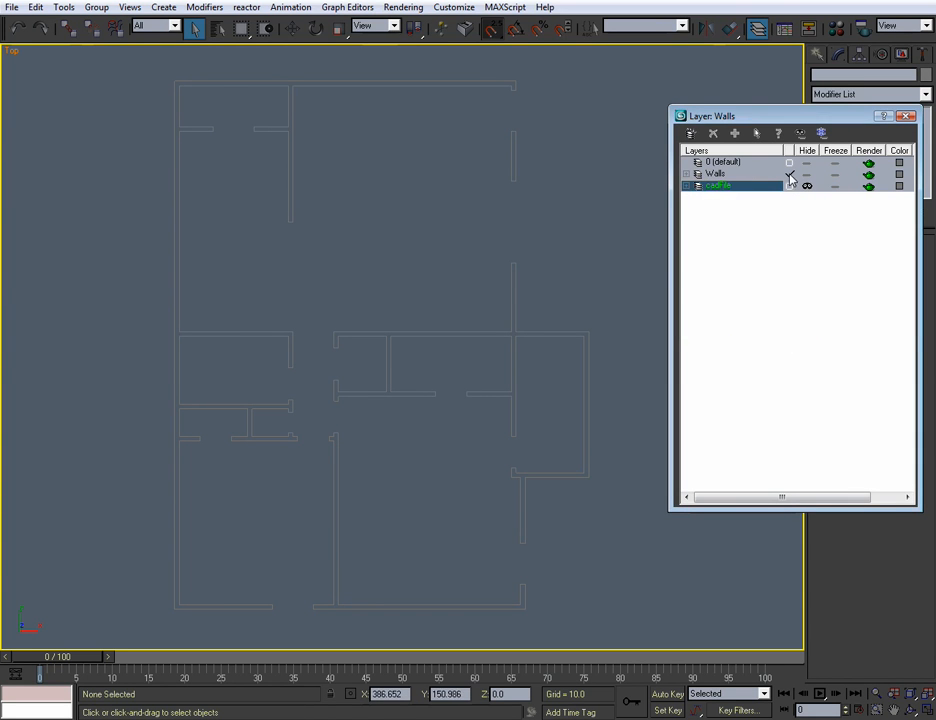
{"action": "left_click", "coordinate": [919, 115]}
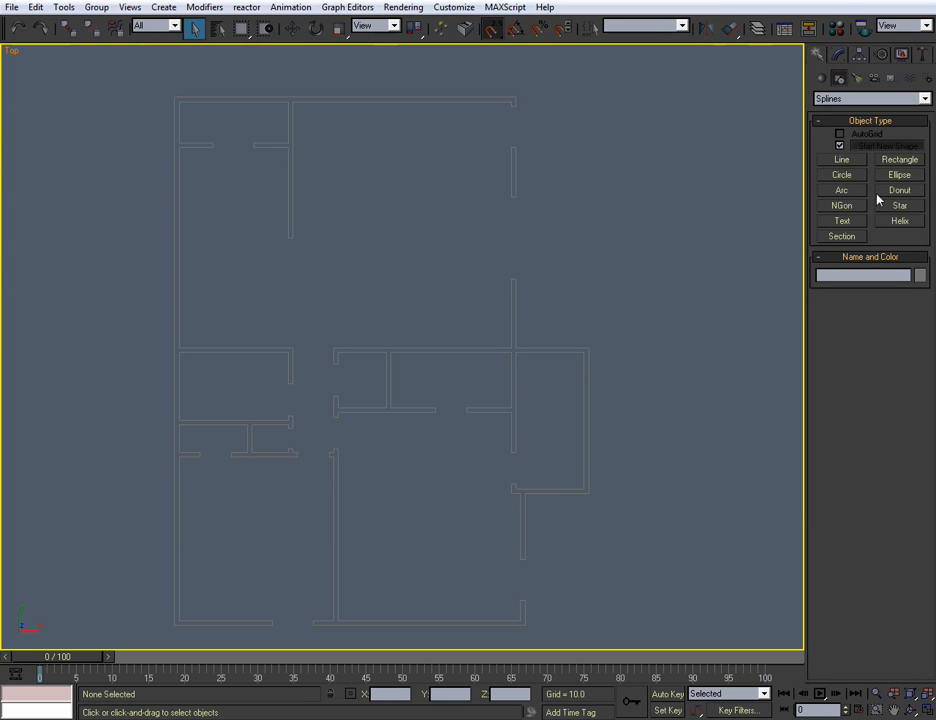
Step: Snap-draw rectangles across each doorway opening in the Top view plan
{"action": "left_click", "coordinate": [837, 146]}
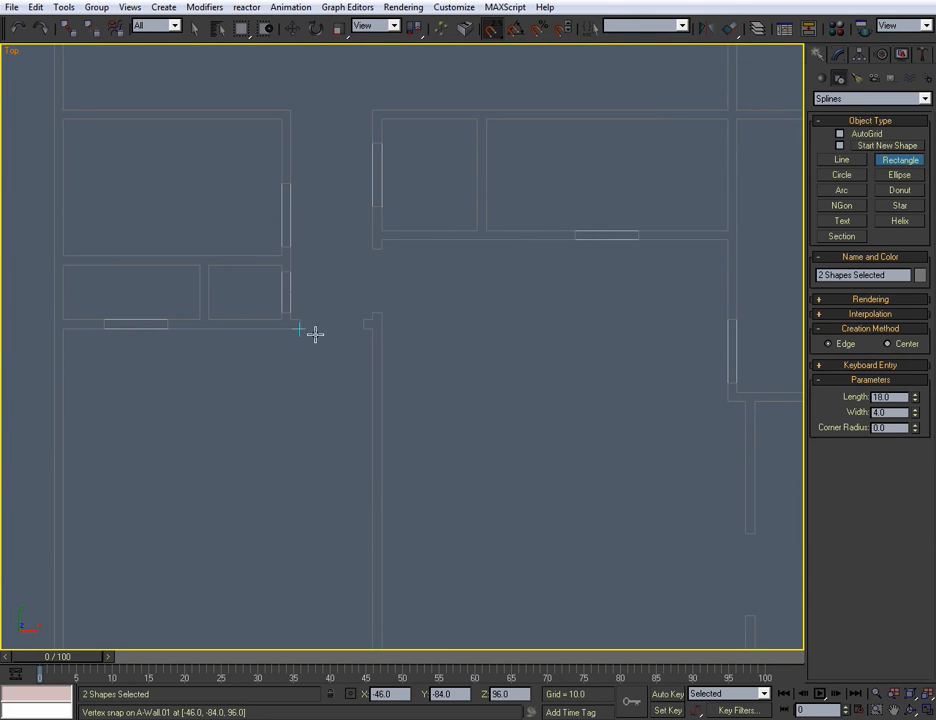
{"action": "left_click_drag", "start_coordinate": [300, 330], "coordinate": [465, 382]}
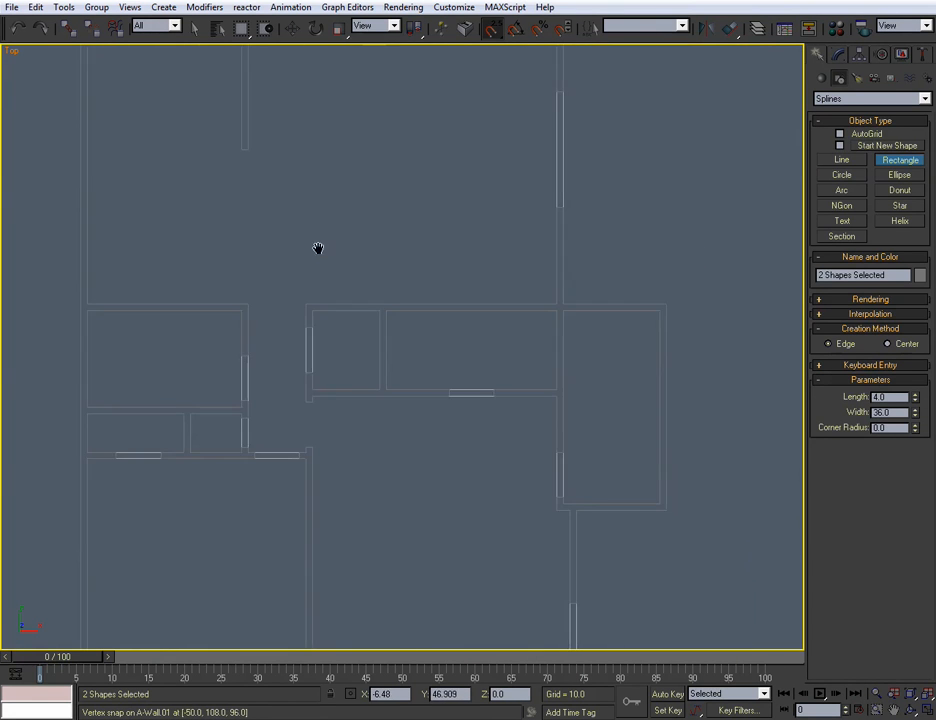
{"action": "left_click_drag", "start_coordinate": [318, 248], "coordinate": [498, 296]}
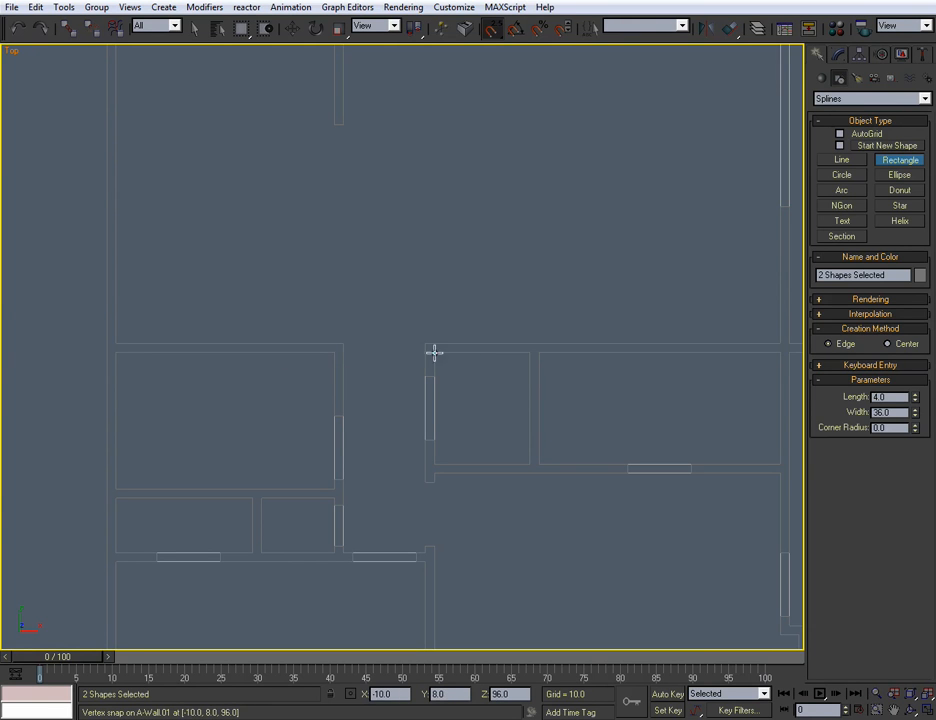
{"action": "left_click_drag", "start_coordinate": [435, 353], "coordinate": [420, 293]}
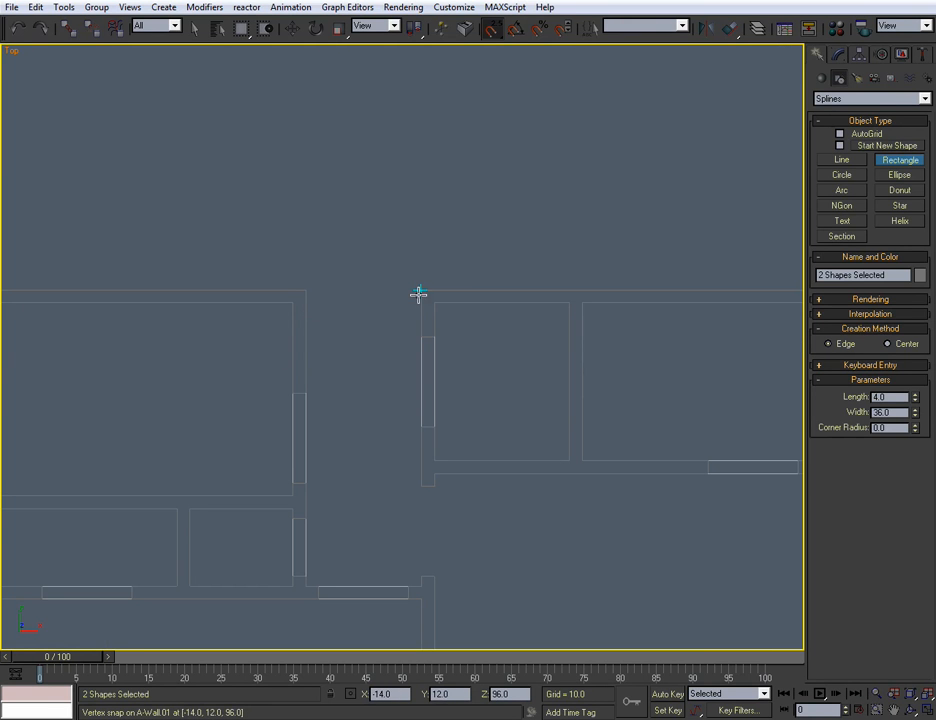
{"action": "mouse_move", "coordinate": [416, 293]}
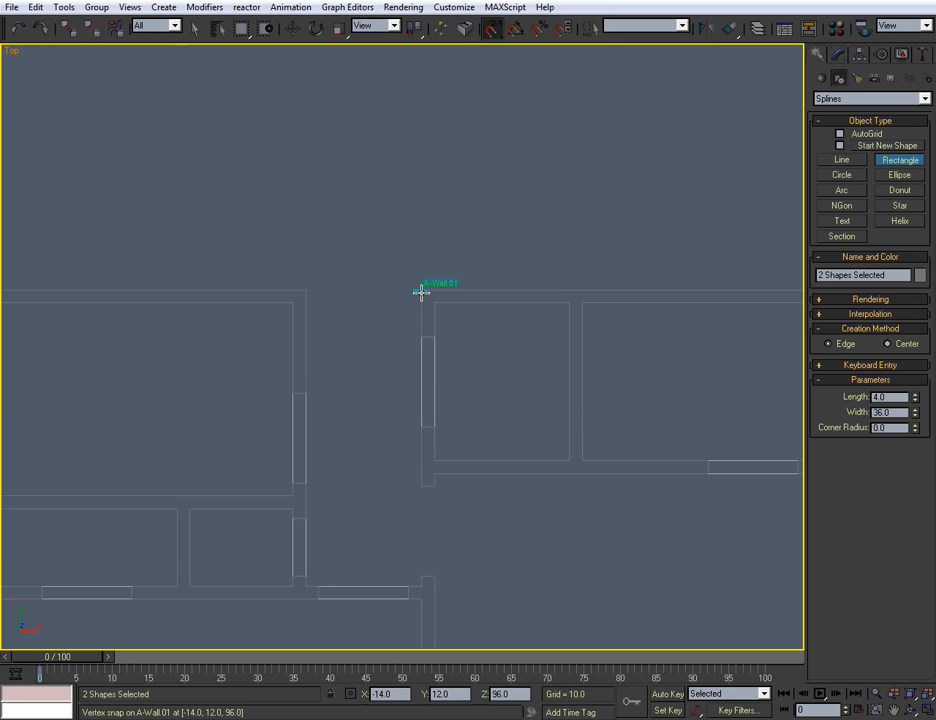
{"action": "left_click_drag", "start_coordinate": [420, 290], "coordinate": [308, 290]}
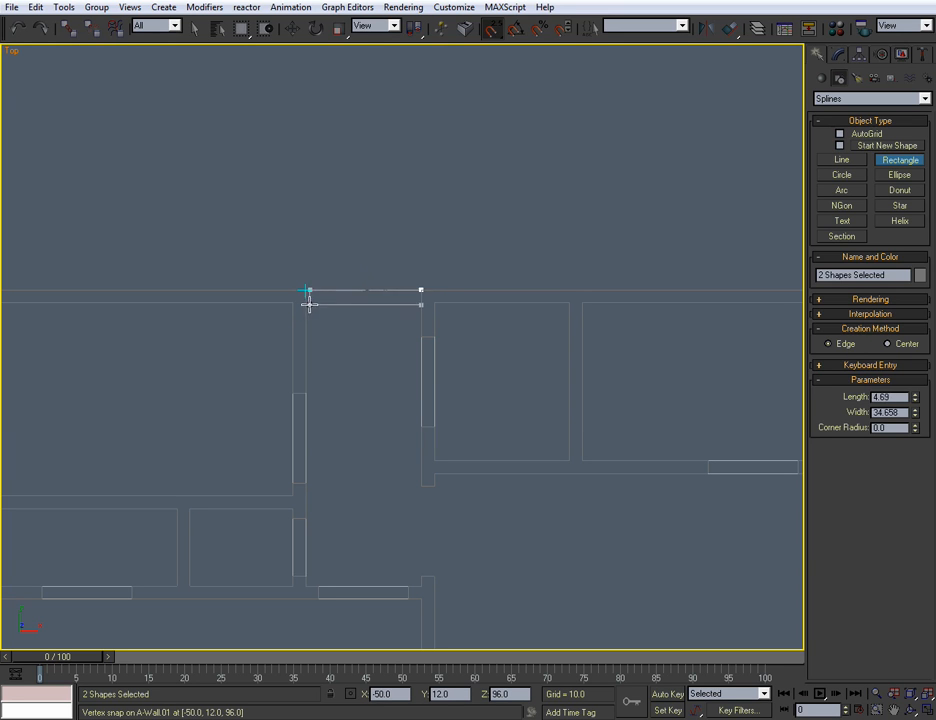
{"action": "left_click_drag", "start_coordinate": [308, 290], "coordinate": [293, 302]}
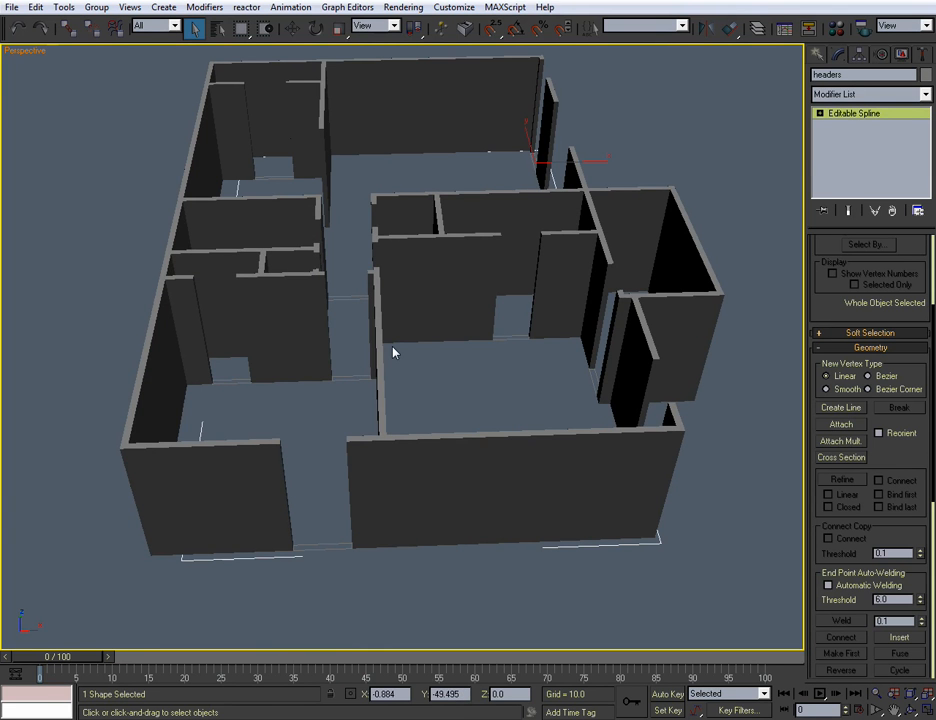
Step: Attach the rectangles into one Editable Spline named headers and raise it to Z 96
{"action": "left_click", "coordinate": [292, 35]}
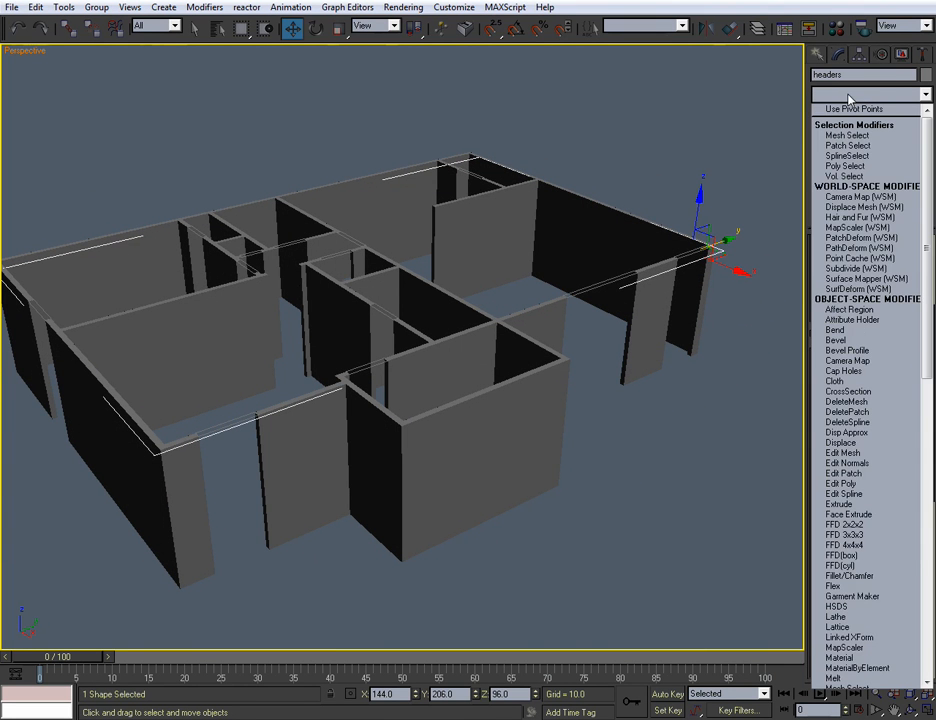
Step: Extrude the headers spline by -12 and orbit to check the header blocks
{"action": "left_click", "coordinate": [860, 93]}
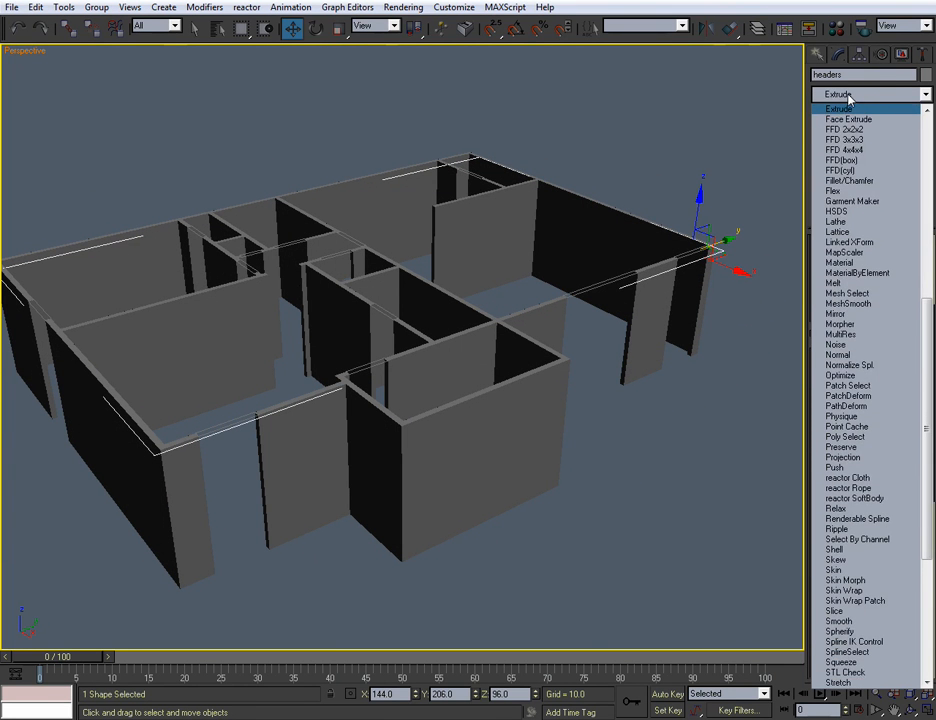
{"action": "left_click", "coordinate": [838, 105]}
{"action": "type", "text": "-12"}
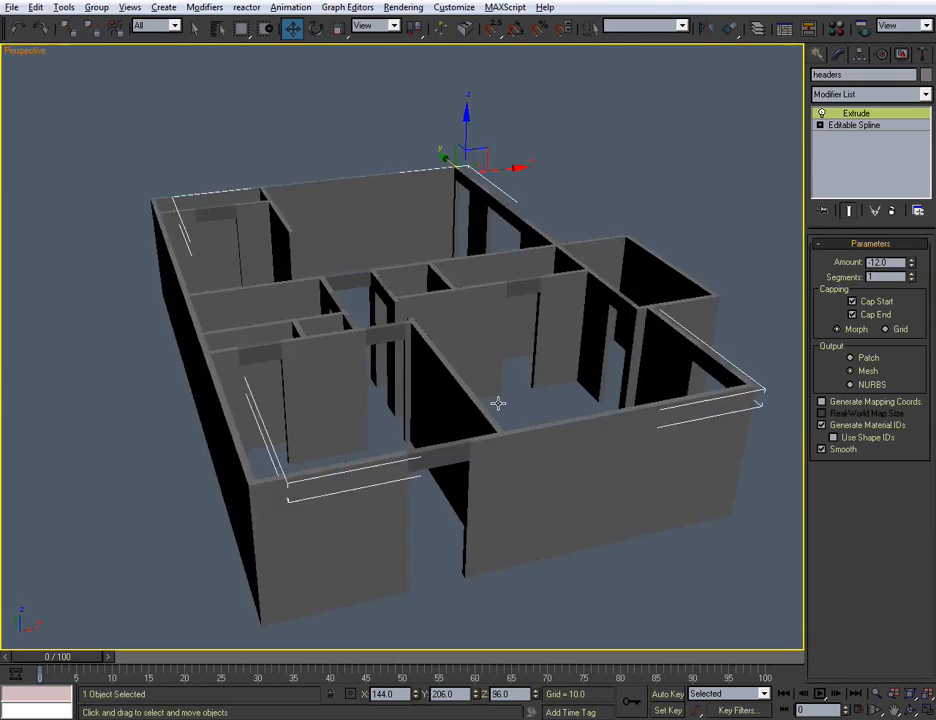
{"action": "left_click_drag", "start_coordinate": [498, 403], "coordinate": [675, 420]}
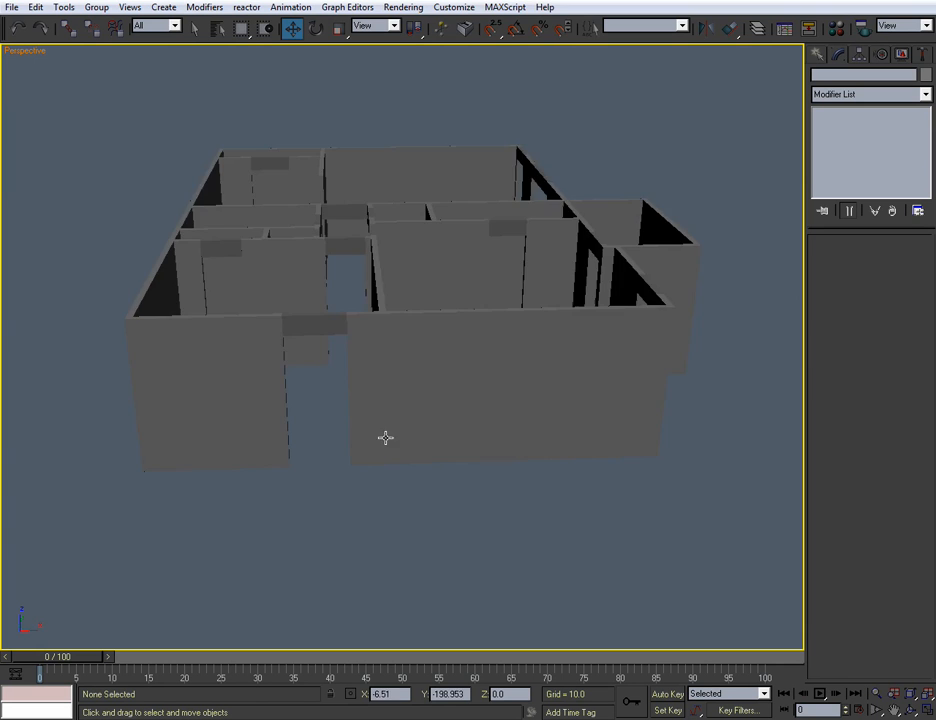
Step: Orbit around the walls, then switch to the four-viewport layout
{"action": "left_click_drag", "start_coordinate": [385, 437], "coordinate": [367, 453]}
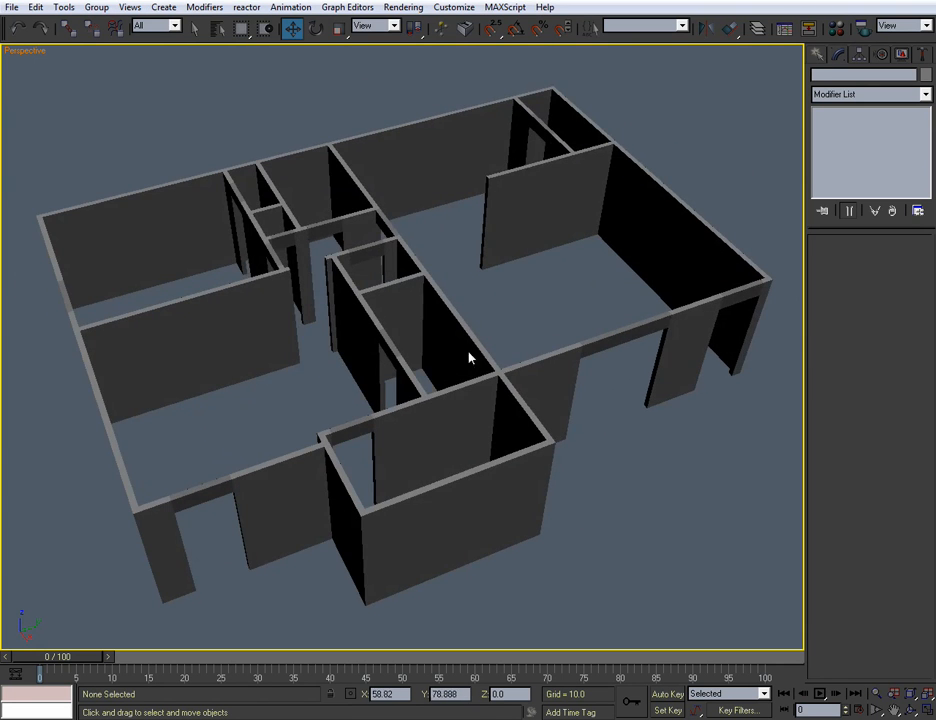
{"action": "left_click_drag", "start_coordinate": [470, 357], "coordinate": [510, 405]}
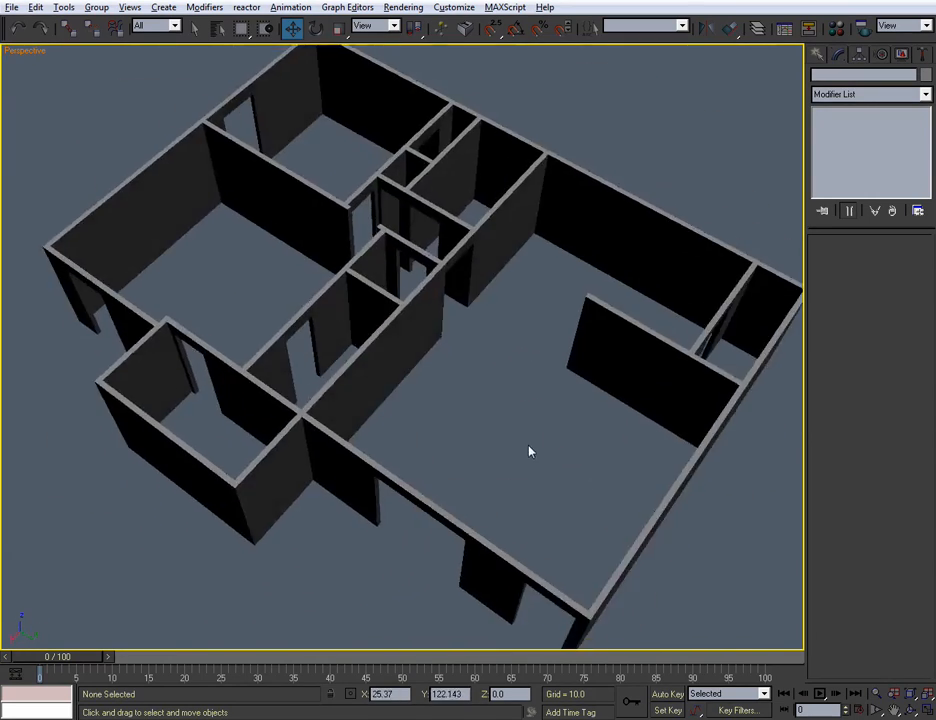
{"action": "left_click_drag", "start_coordinate": [530, 451], "coordinate": [378, 433]}
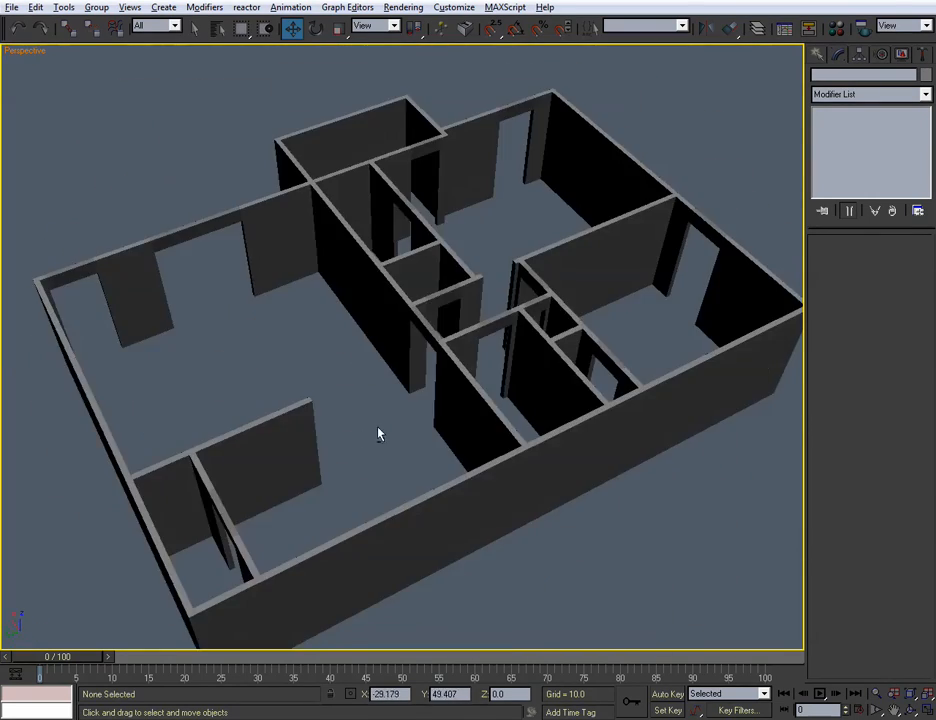
{"action": "left_click_drag", "start_coordinate": [378, 433], "coordinate": [440, 438]}
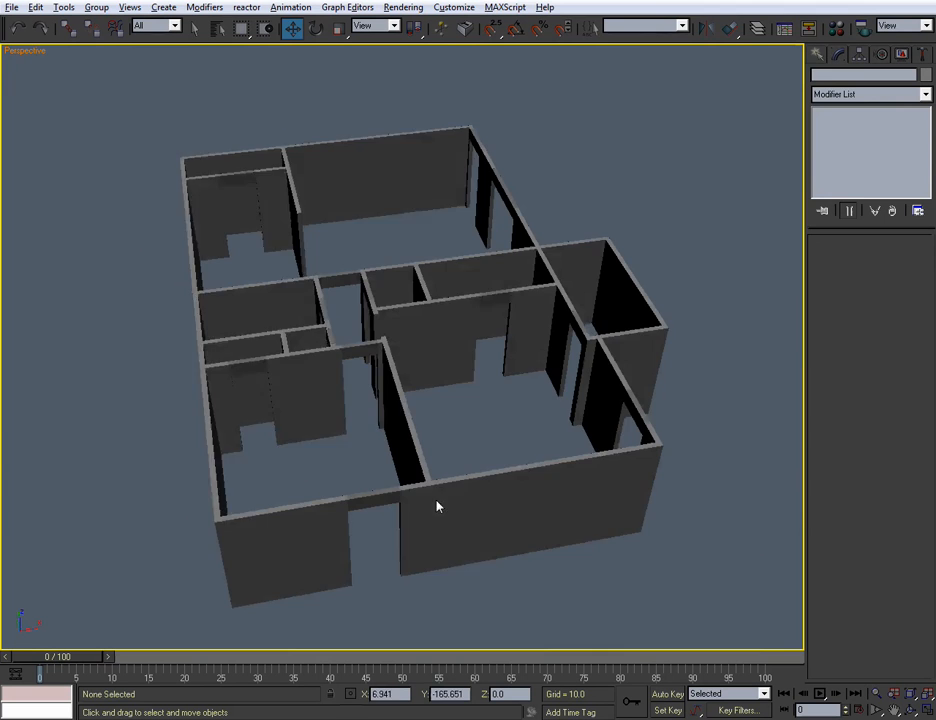
{"action": "left_click", "coordinate": [350, 482]}
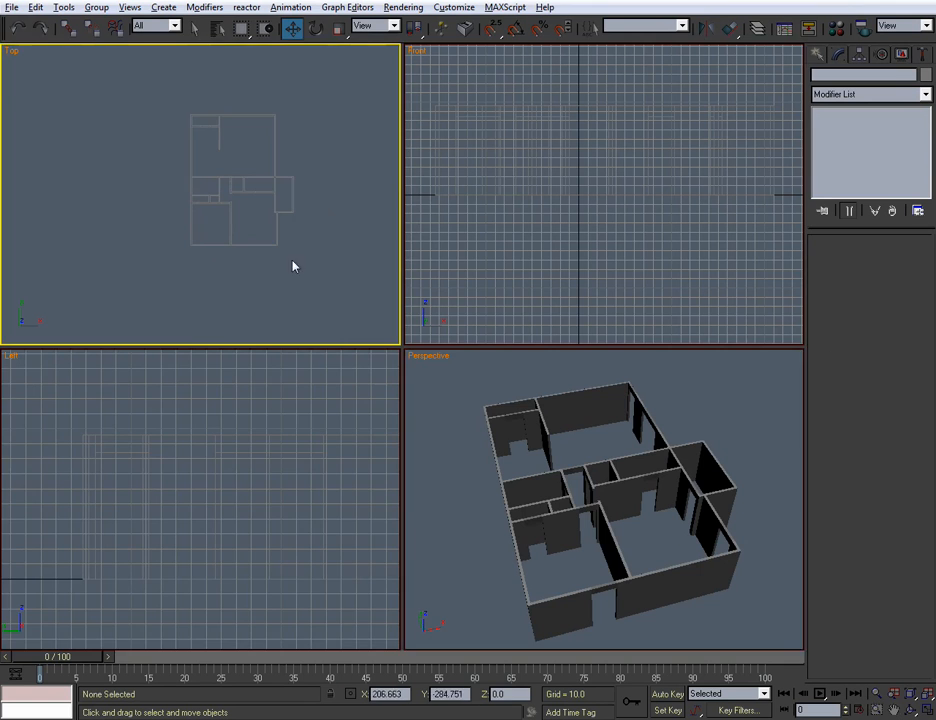
{"action": "mouse_move", "coordinate": [264, 291]}
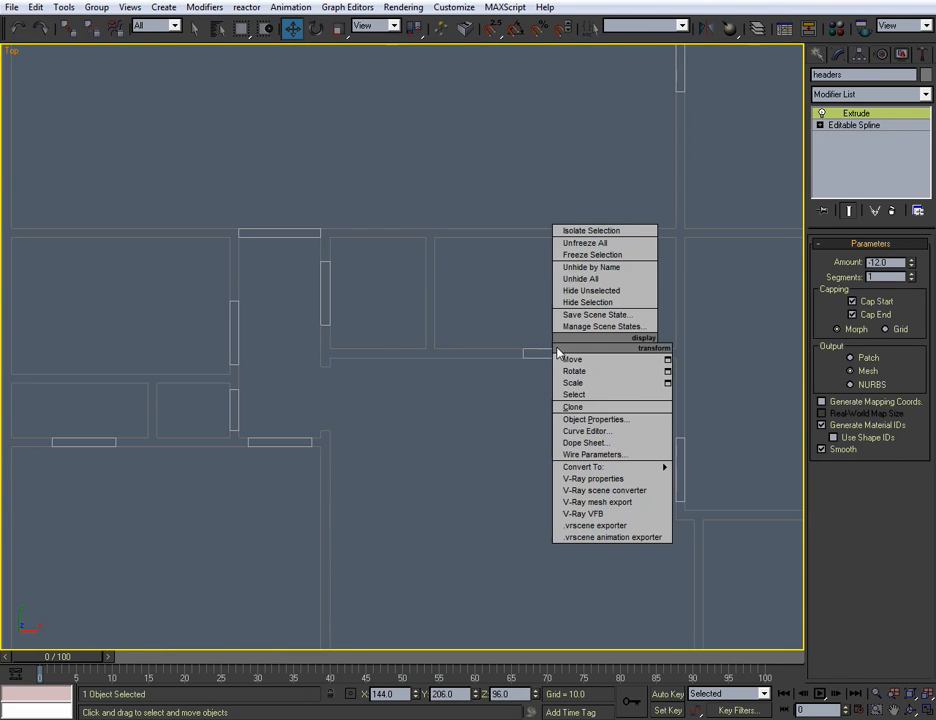
{"action": "mouse_move", "coordinate": [587, 302]}
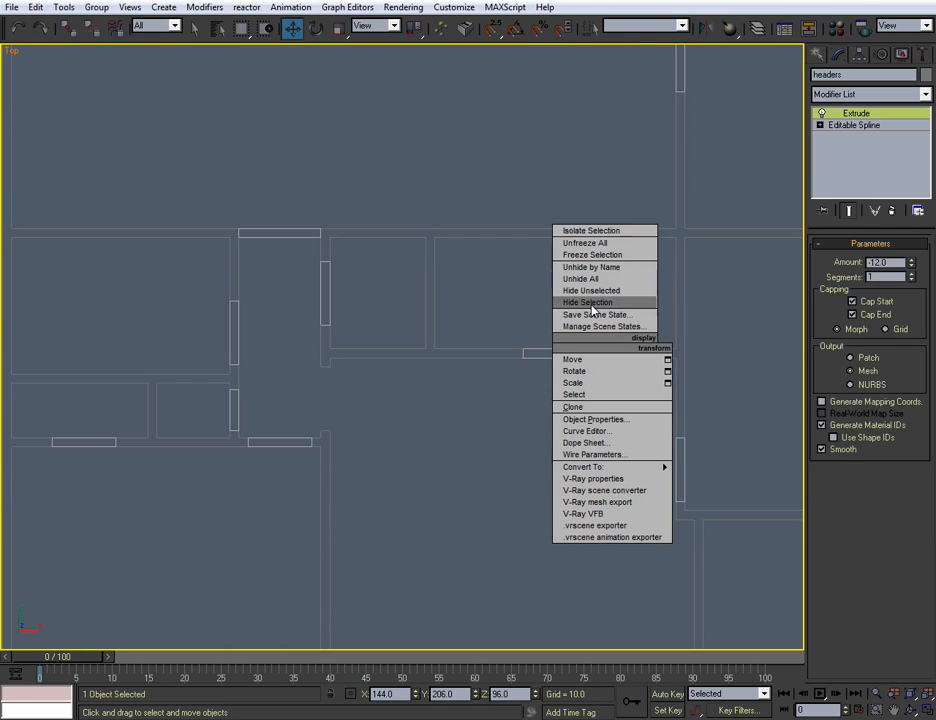
Step: Hide the headers object with Hide Selection
{"action": "left_click", "coordinate": [587, 302]}
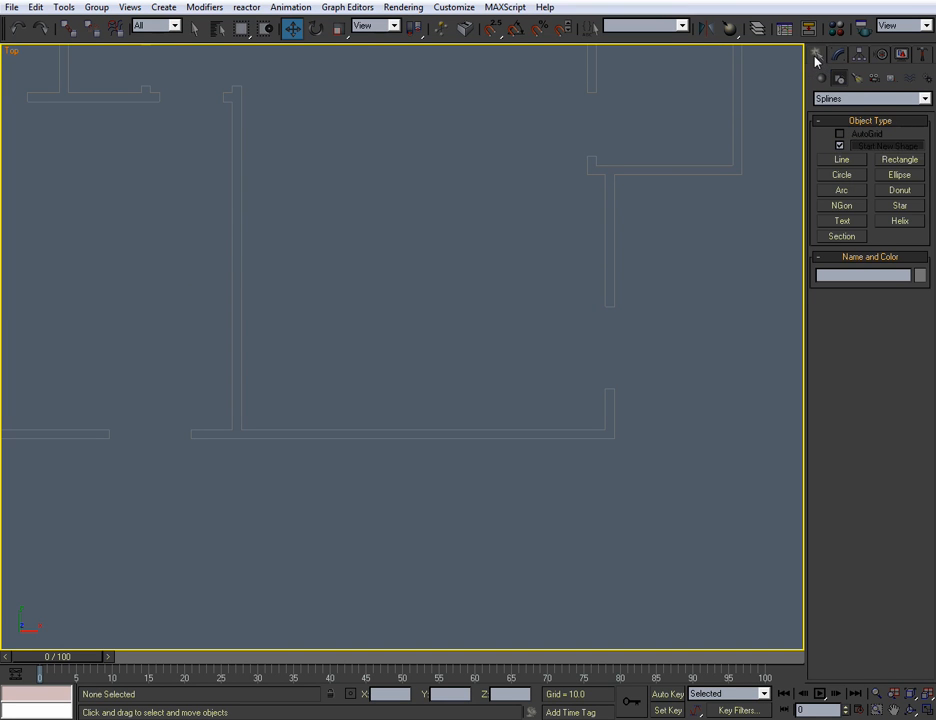
Step: Snap-draw two rectangles across the window openings at the base of the walls
{"action": "left_click", "coordinate": [899, 159]}
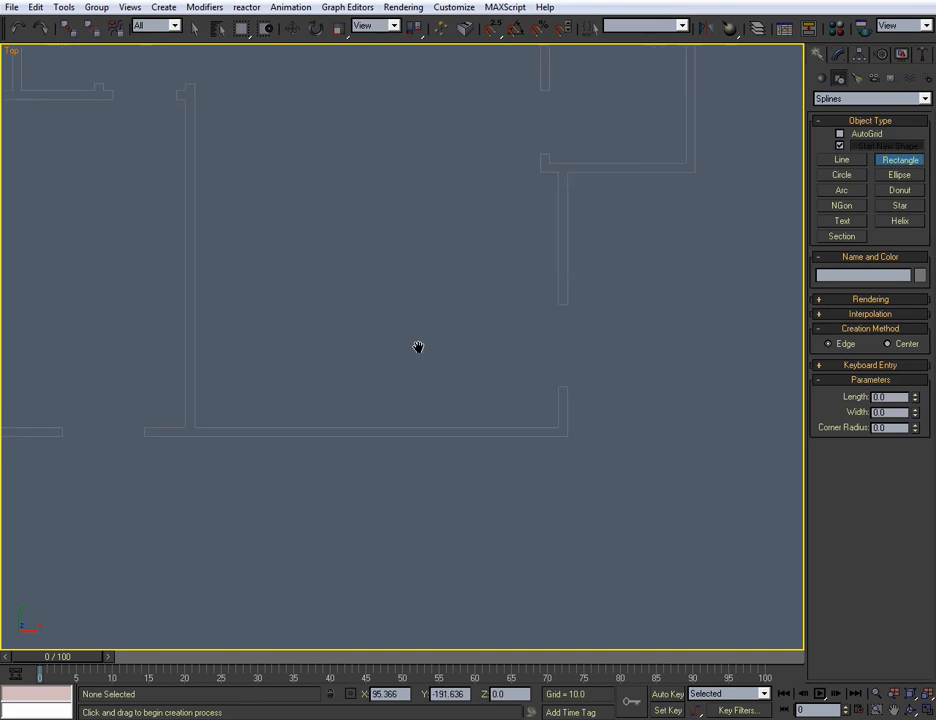
{"action": "left_click_drag", "start_coordinate": [418, 347], "coordinate": [424, 400]}
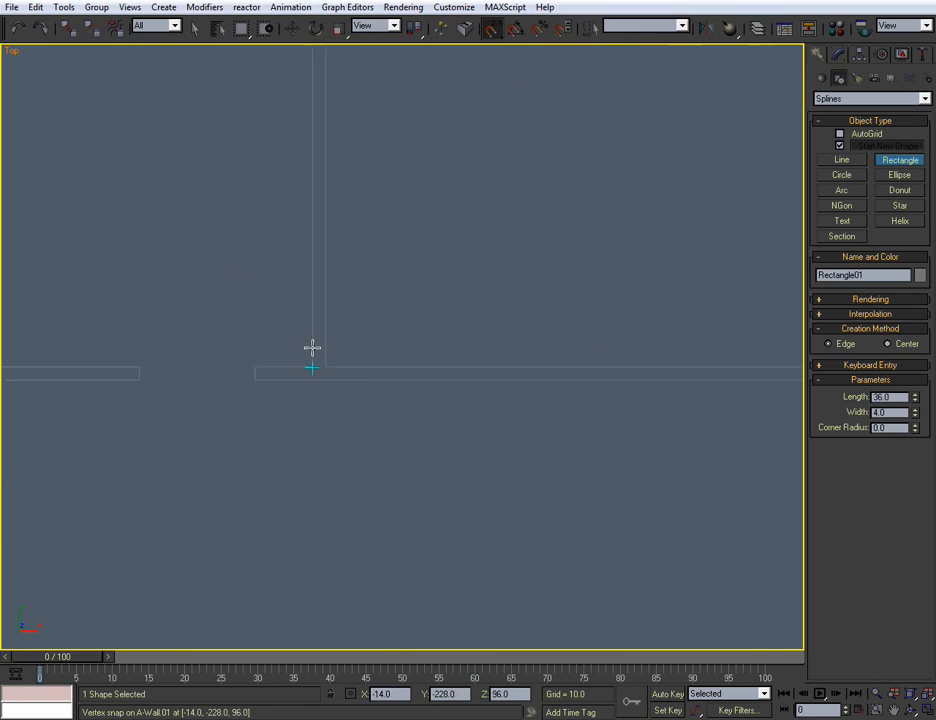
{"action": "left_click_drag", "start_coordinate": [290, 375], "coordinate": [405, 362]}
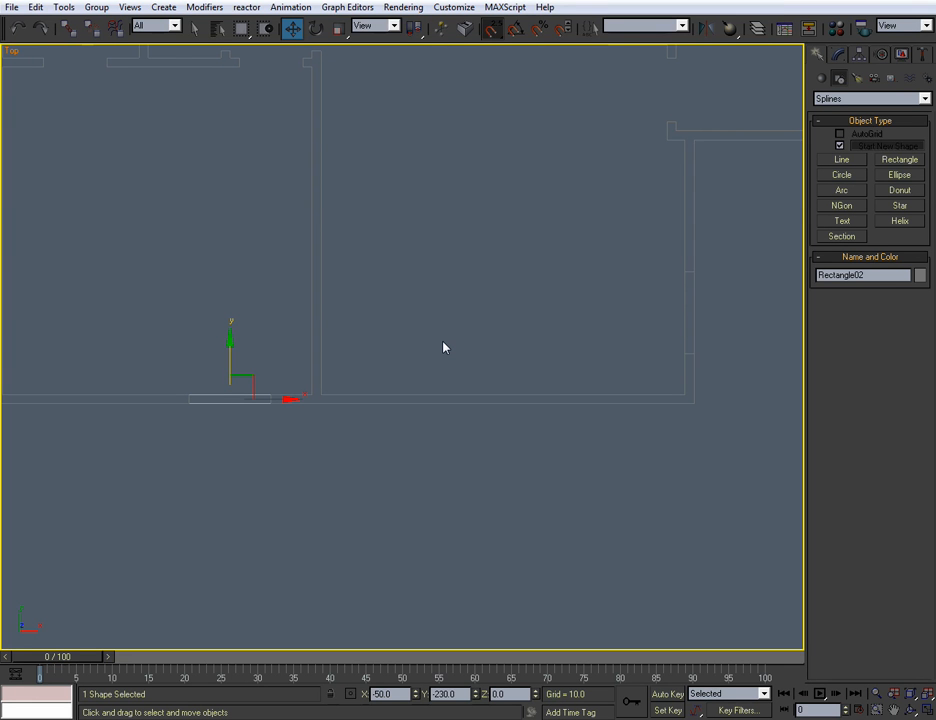
{"action": "key", "text": "Alt+W"}
{"action": "type", "text": "8'"}
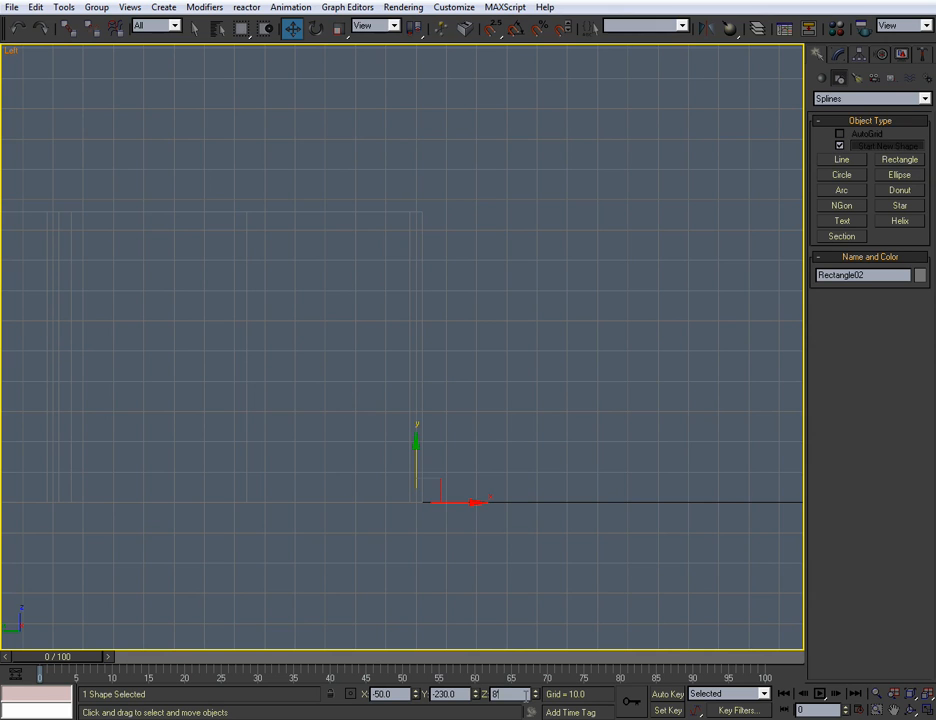
{"action": "left_click_drag", "start_coordinate": [450, 500], "coordinate": [452, 210]}
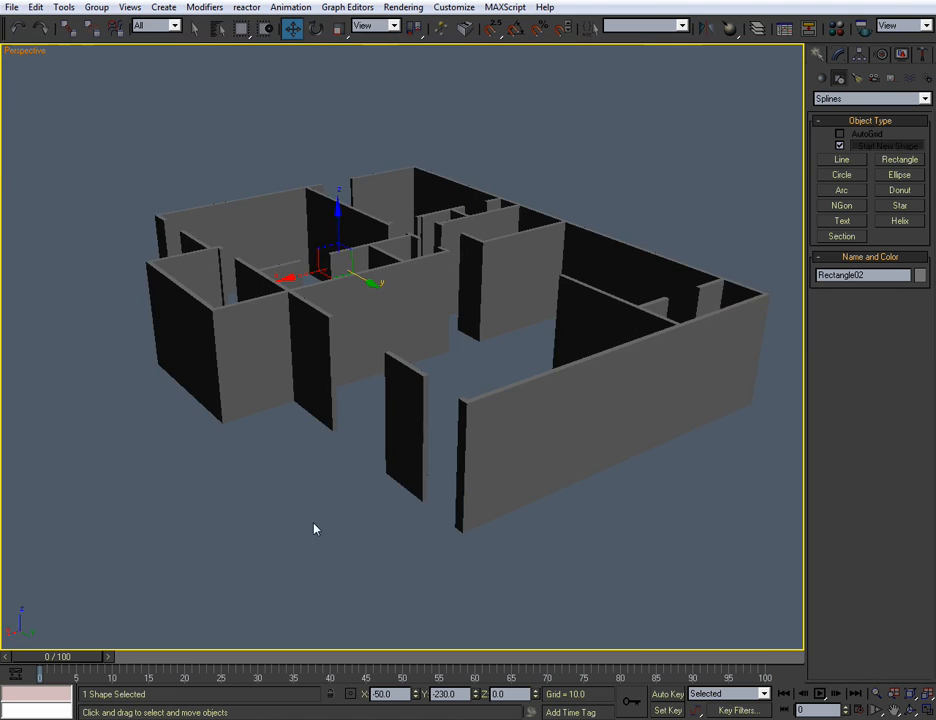
Step: Convert Rectangle01 to Editable Spline, attach Rectangle02, and rename it footers
{"action": "left_click_drag", "start_coordinate": [315, 528], "coordinate": [458, 481]}
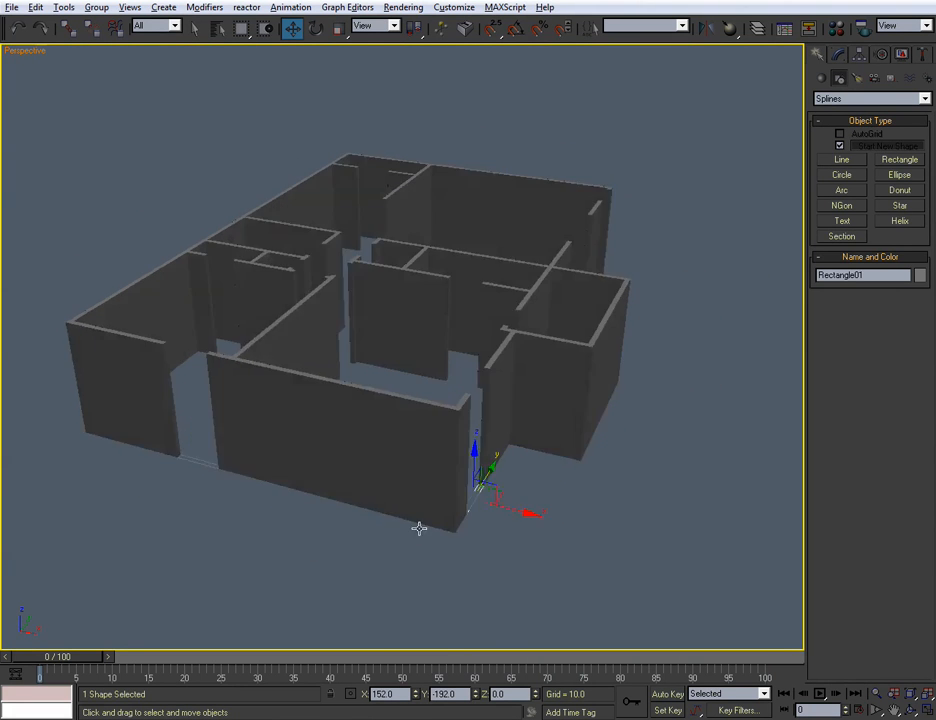
{"action": "right_click", "coordinate": [420, 528]}
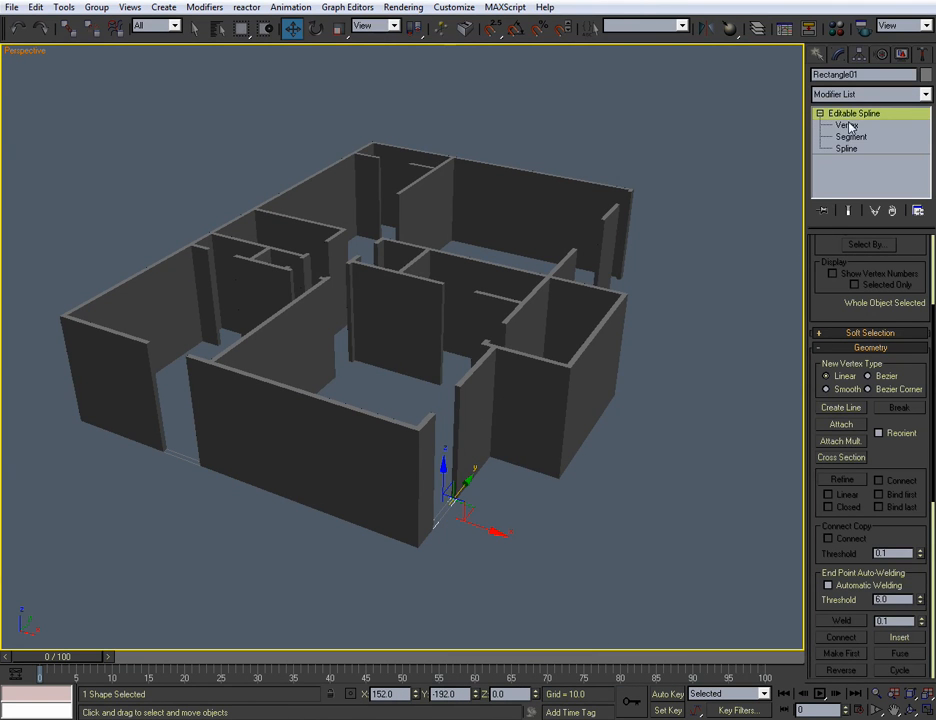
{"action": "left_click", "coordinate": [835, 124]}
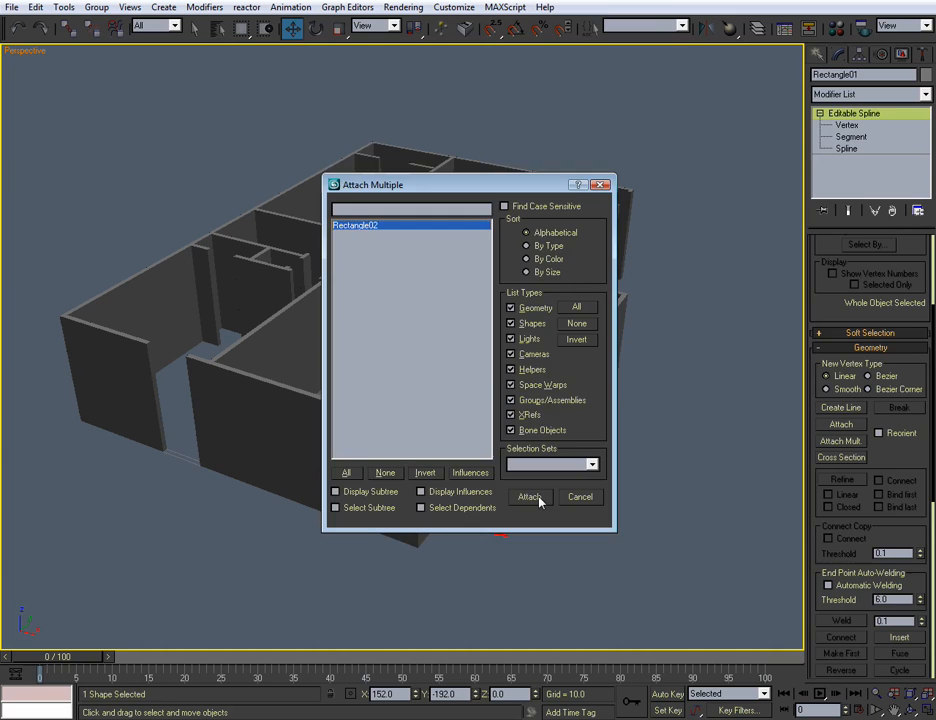
{"action": "left_click", "coordinate": [529, 496]}
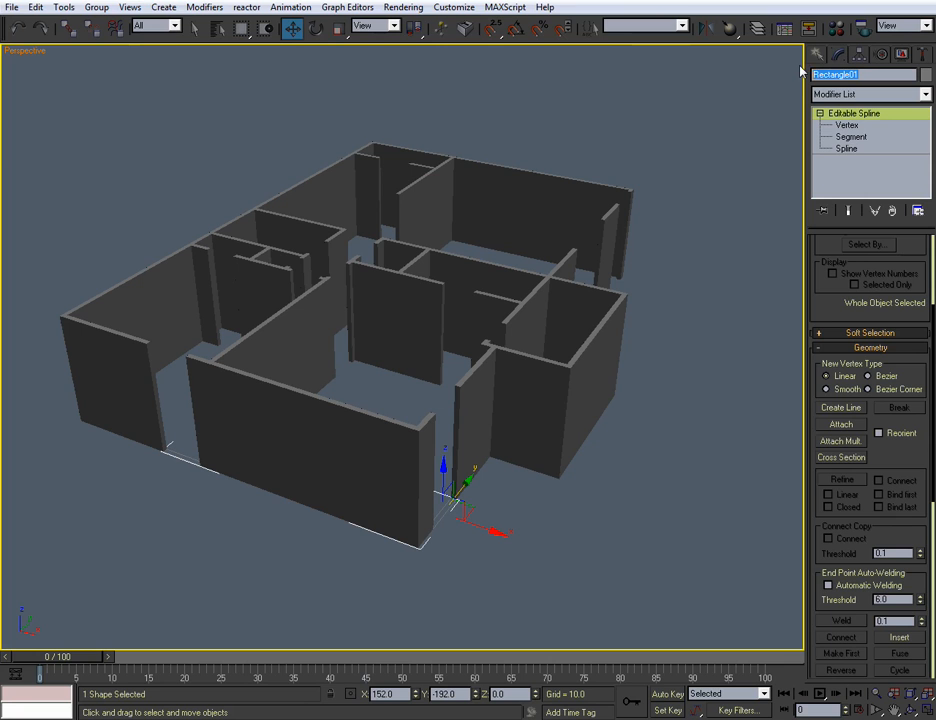
{"action": "type", "text": "foote"}
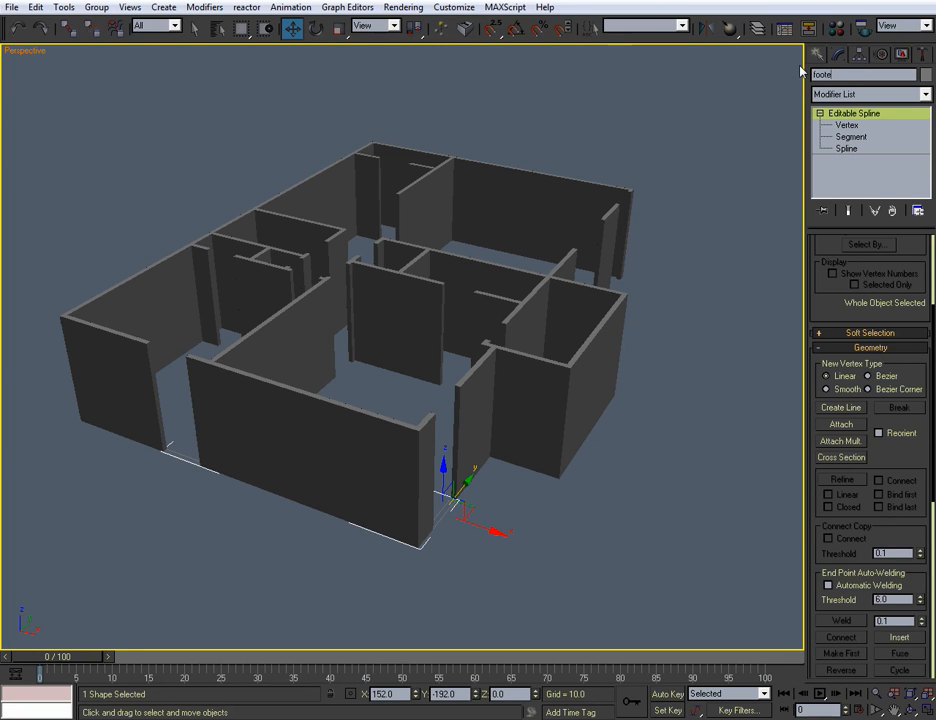
{"action": "type", "text": "rs"}
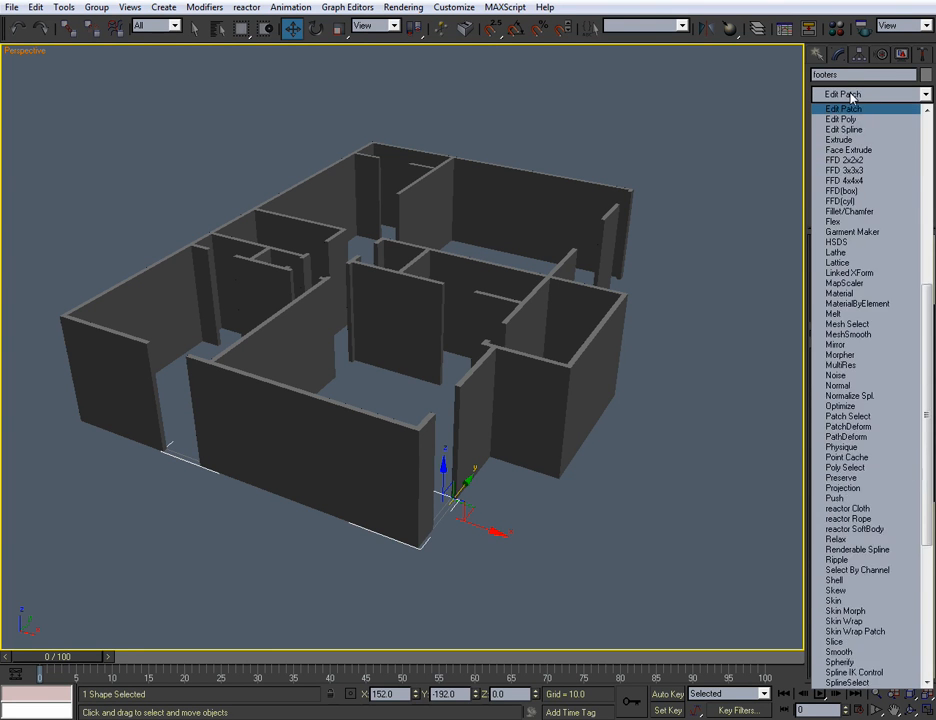
Step: Extrude footers into solid sill blocks and deselect them
{"action": "left_click", "coordinate": [838, 143]}
{"action": "type", "text": "-12"}
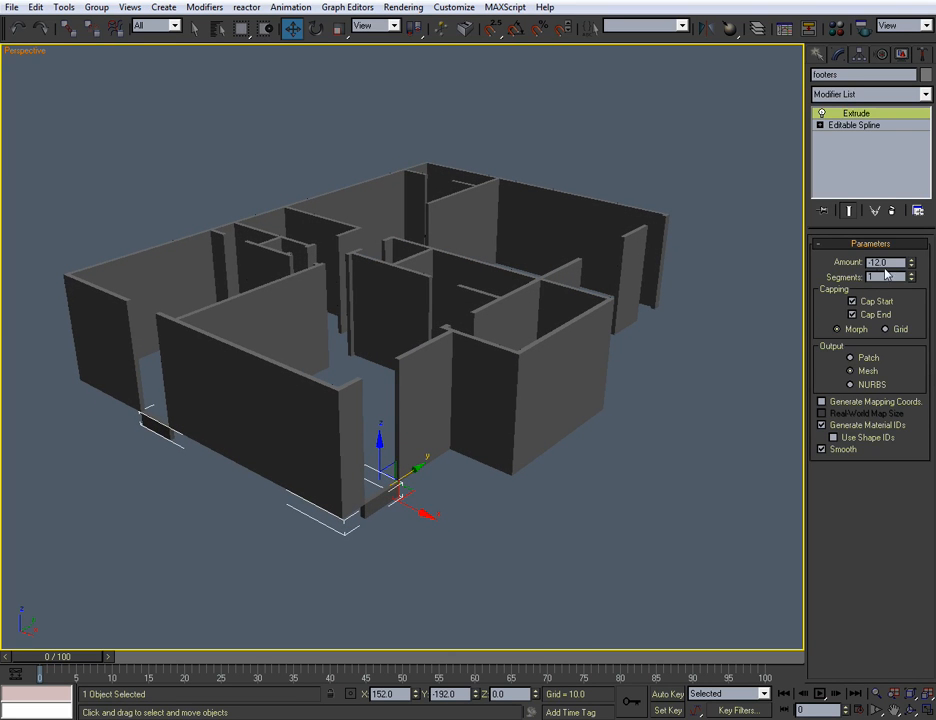
{"action": "left_click", "coordinate": [872, 263]}
{"action": "type", "text": "2"}
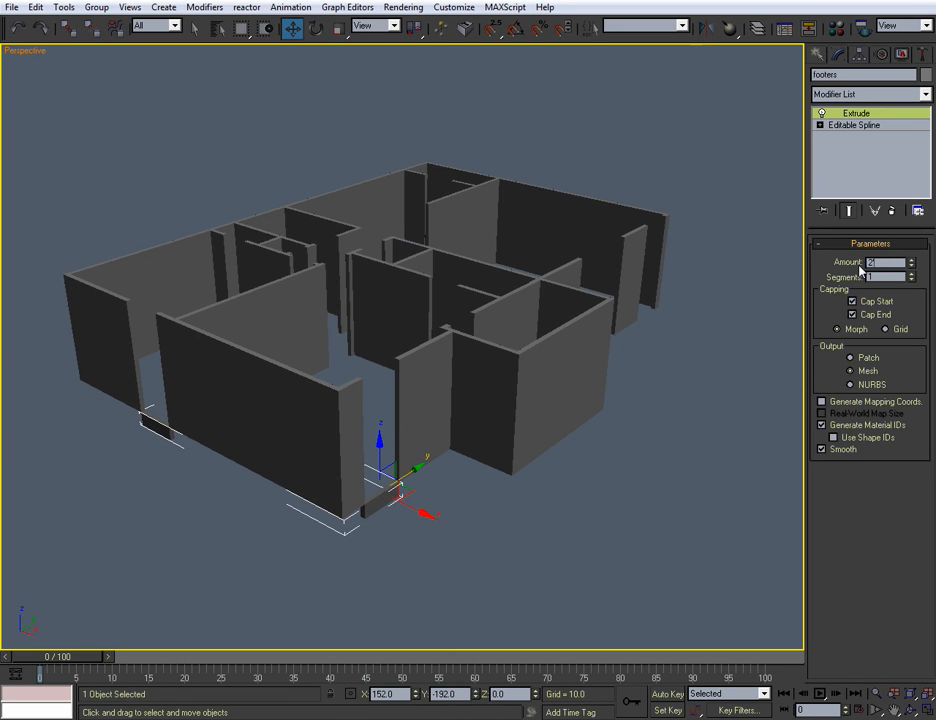
{"action": "left_click", "coordinate": [582, 564]}
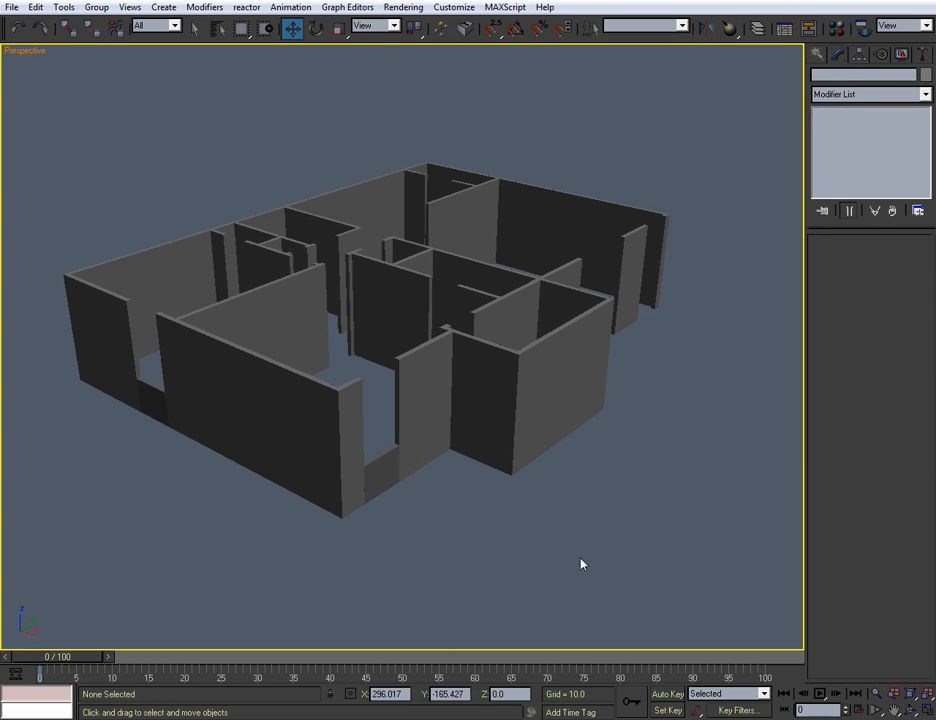
Step: Unhide all objects and assign the 01 - Default material to walls, headers and footers
{"action": "right_click", "coordinate": [583, 564]}
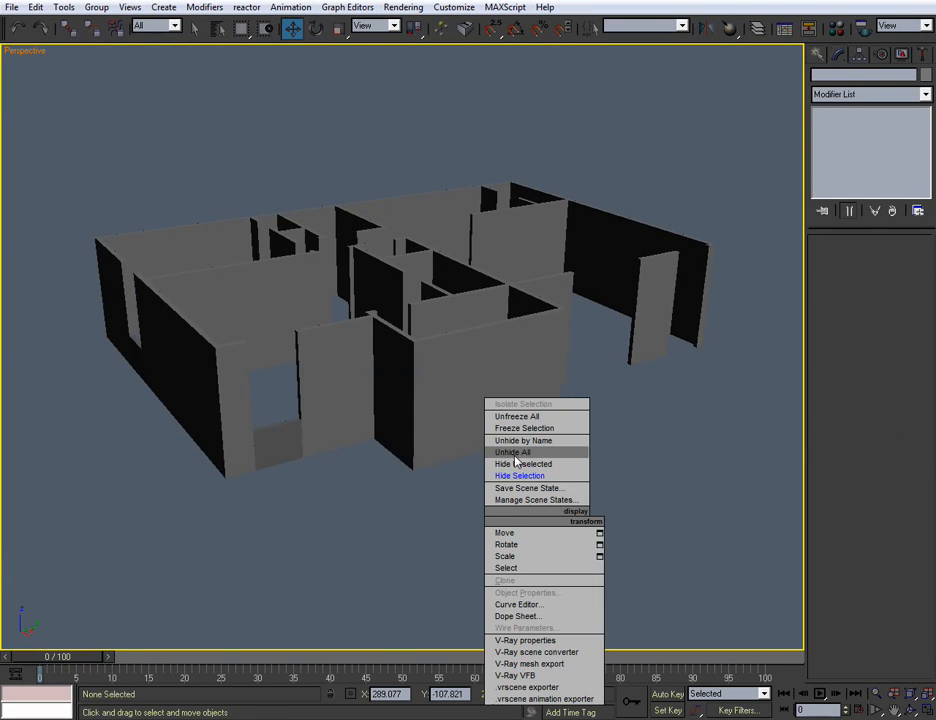
{"action": "mouse_move", "coordinate": [633, 474]}
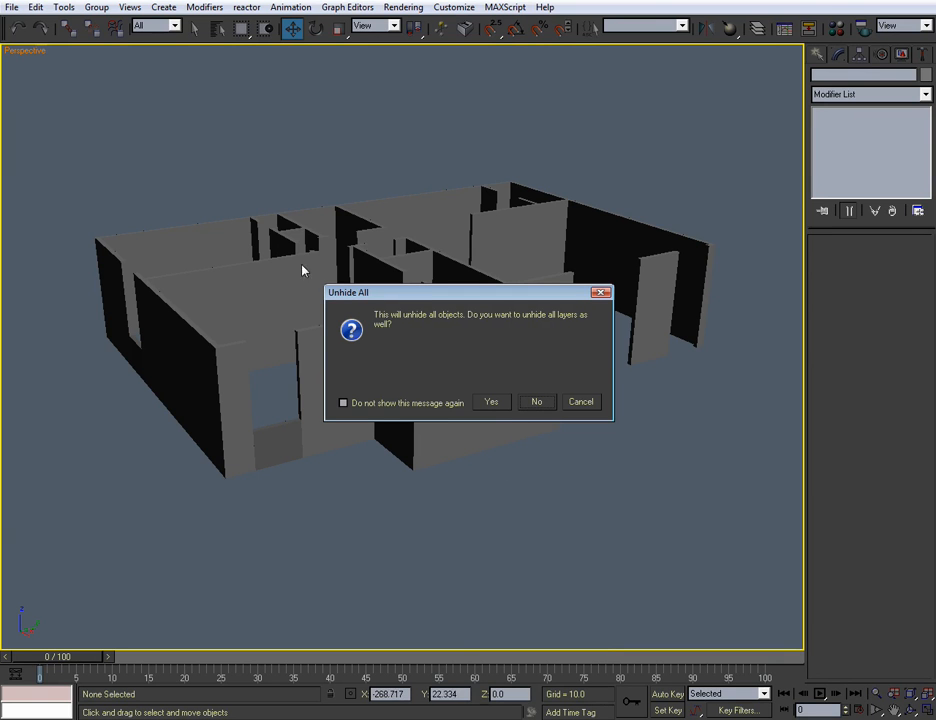
{"action": "mouse_move", "coordinate": [568, 326]}
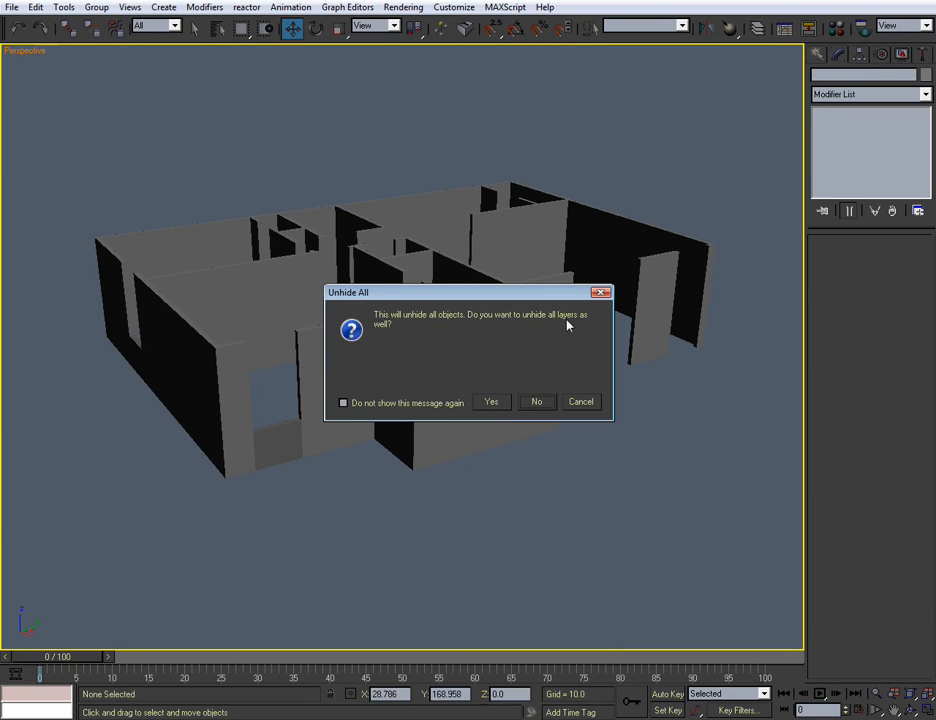
{"action": "left_click", "coordinate": [490, 401]}
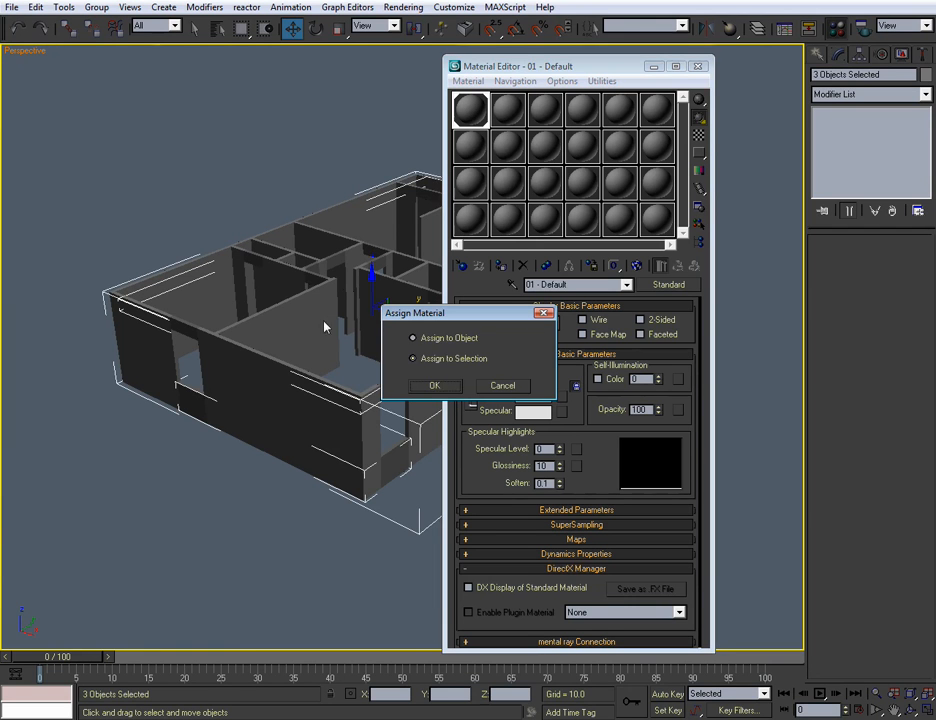
{"action": "left_click", "coordinate": [437, 385]}
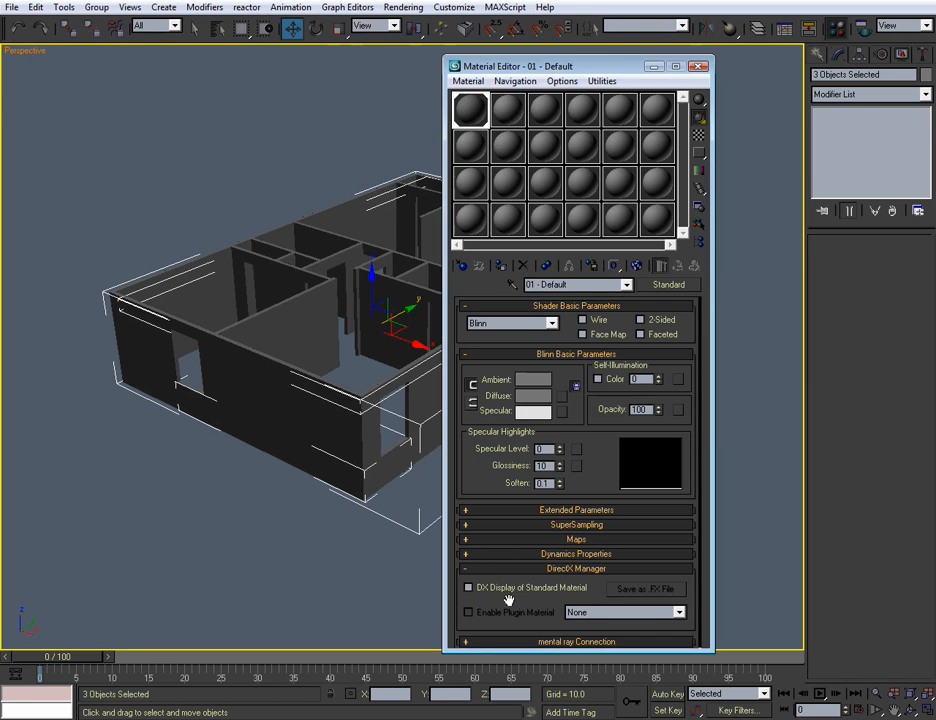
{"action": "left_click", "coordinate": [686, 59]}
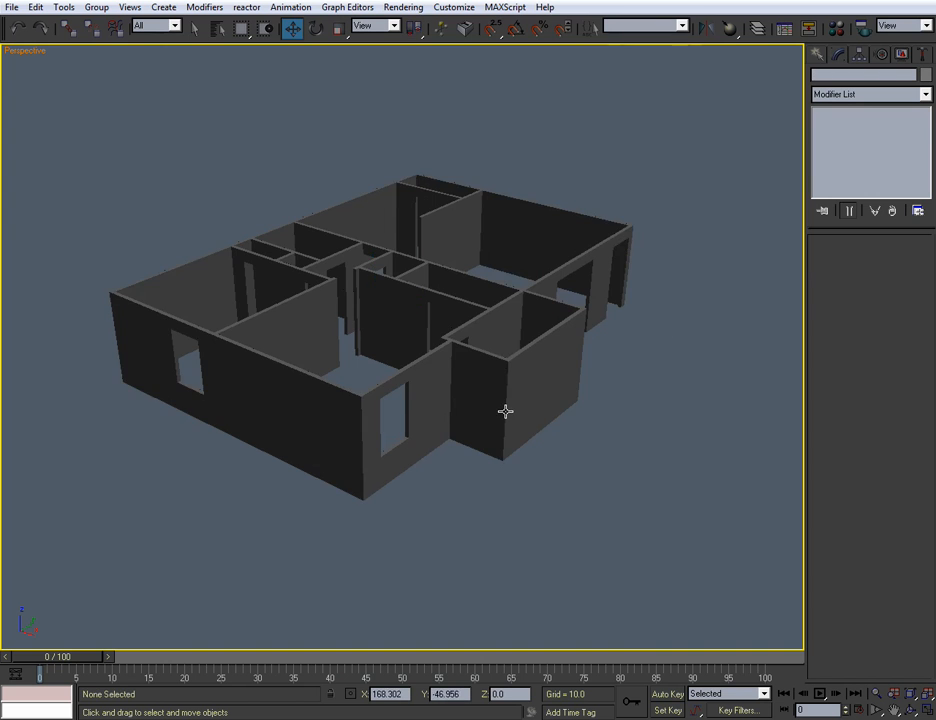
Step: Orbit and zoom around a window opening, then view the floor plan from above
{"action": "left_click_drag", "start_coordinate": [505, 411], "coordinate": [303, 408]}
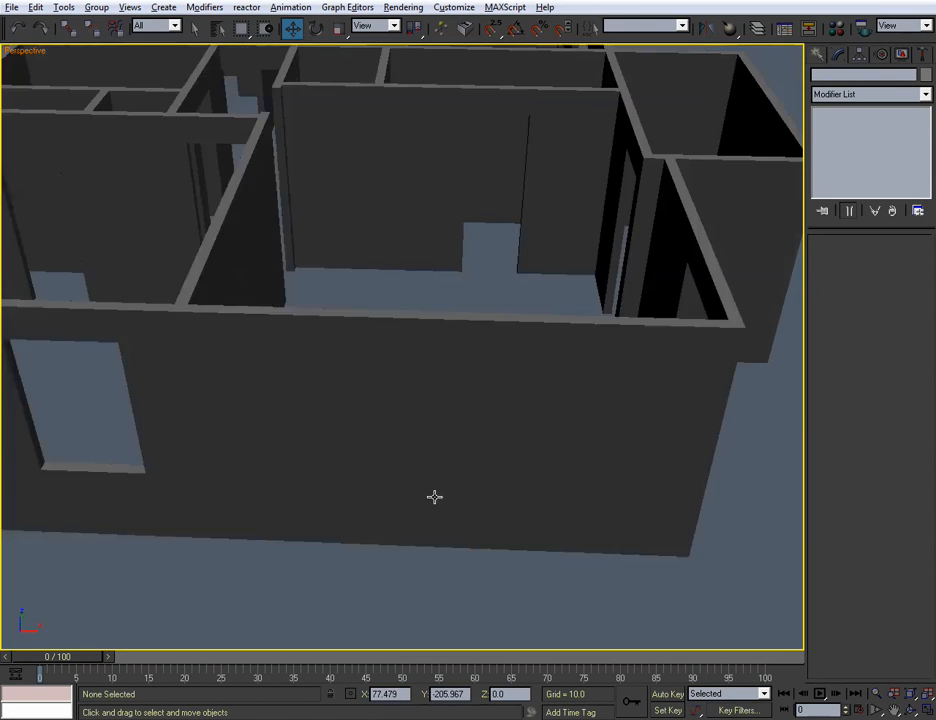
{"action": "left_click_drag", "start_coordinate": [435, 497], "coordinate": [432, 500]}
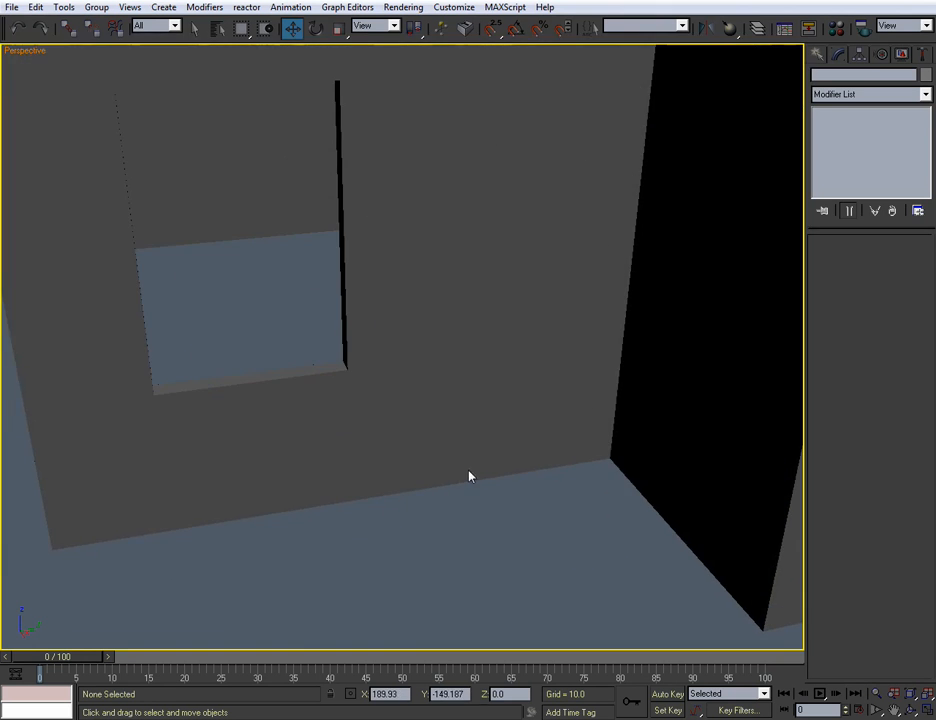
{"action": "left_click_drag", "start_coordinate": [470, 476], "coordinate": [403, 466]}
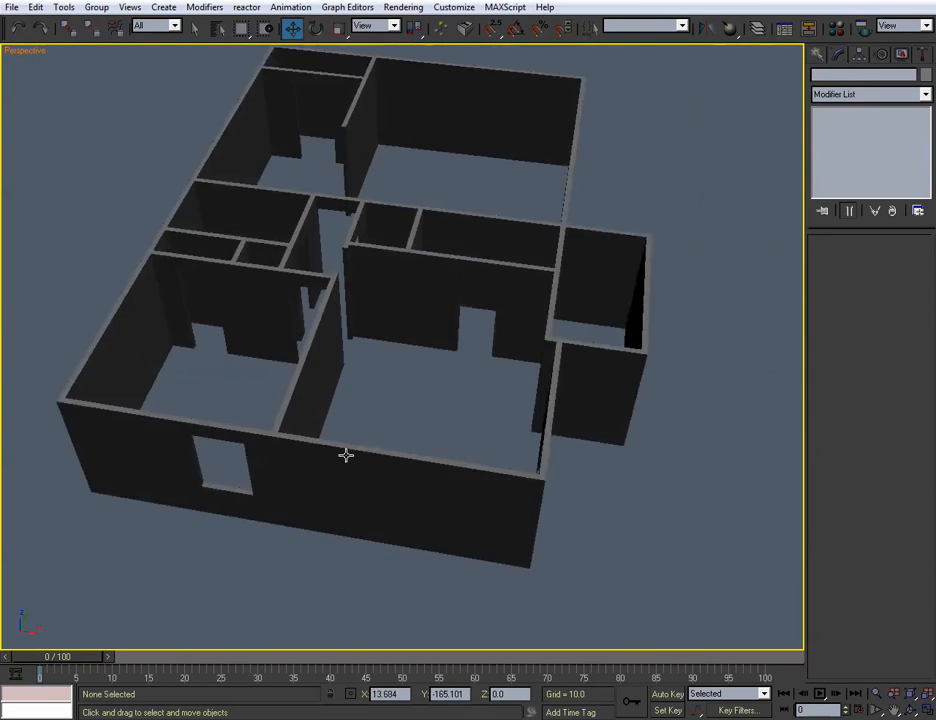
{"action": "left_click_drag", "start_coordinate": [347, 455], "coordinate": [398, 505]}
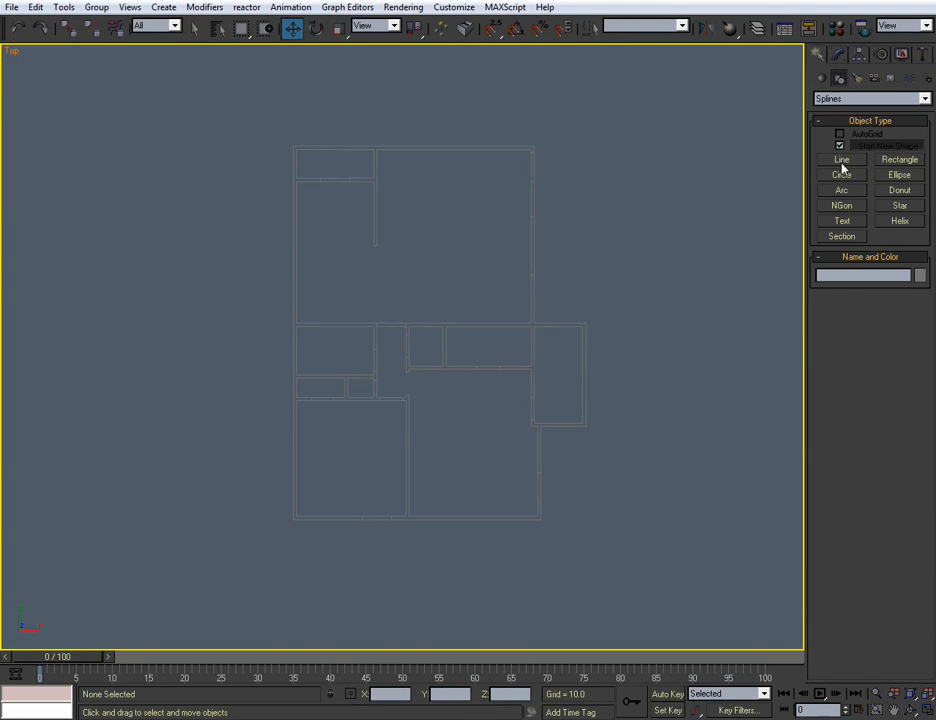
Step: Trace the outer walls with a snapped Line named floor and extrude it 6 units
{"action": "left_click", "coordinate": [841, 159]}
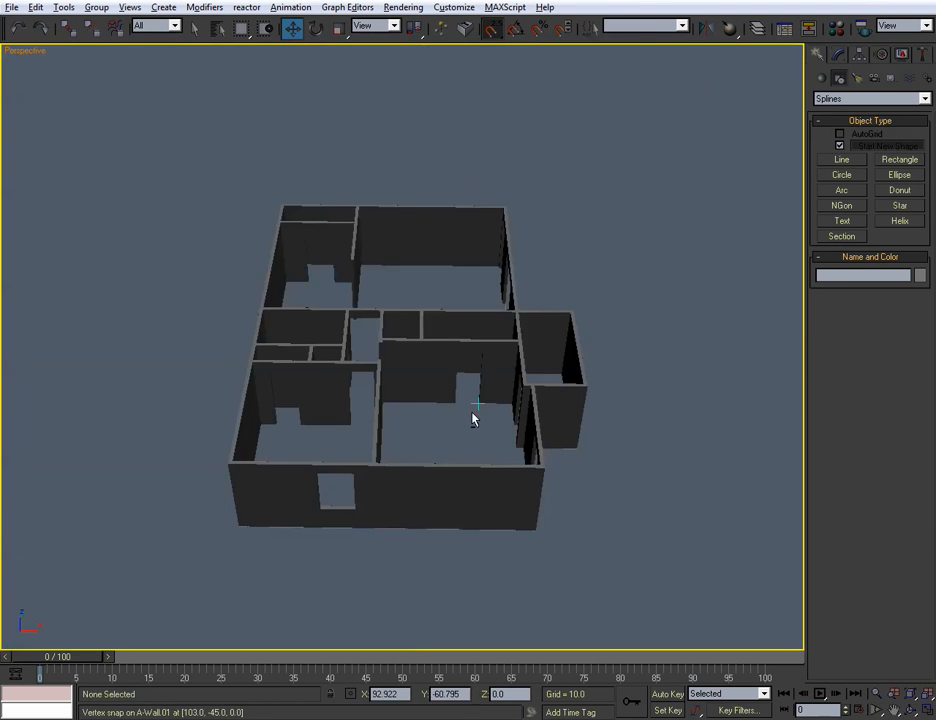
{"action": "left_click_drag", "start_coordinate": [473, 420], "coordinate": [507, 470]}
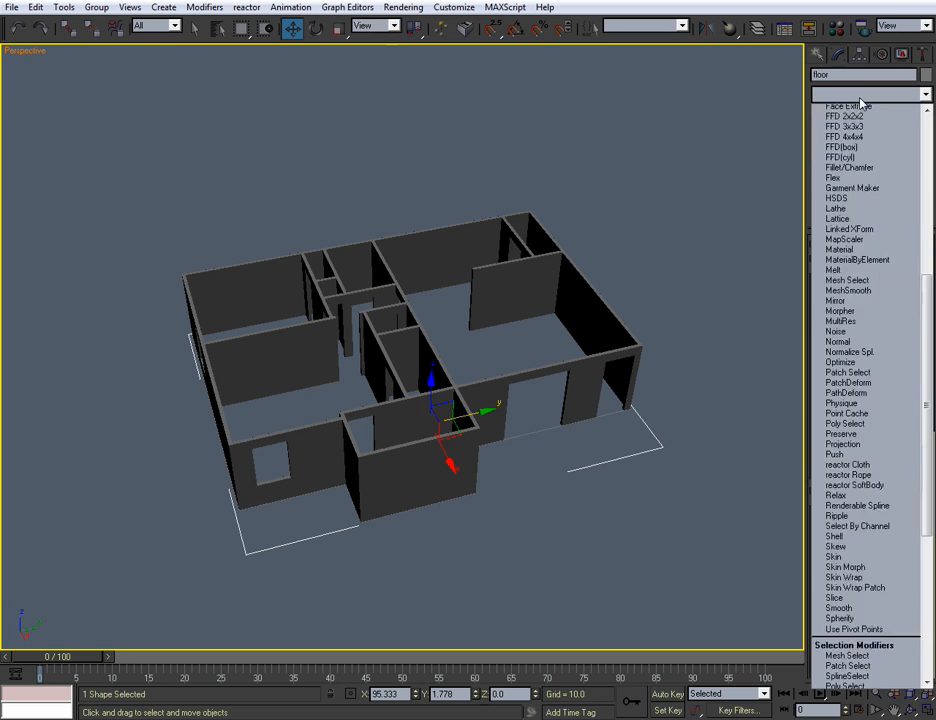
{"action": "left_click", "coordinate": [859, 103]}
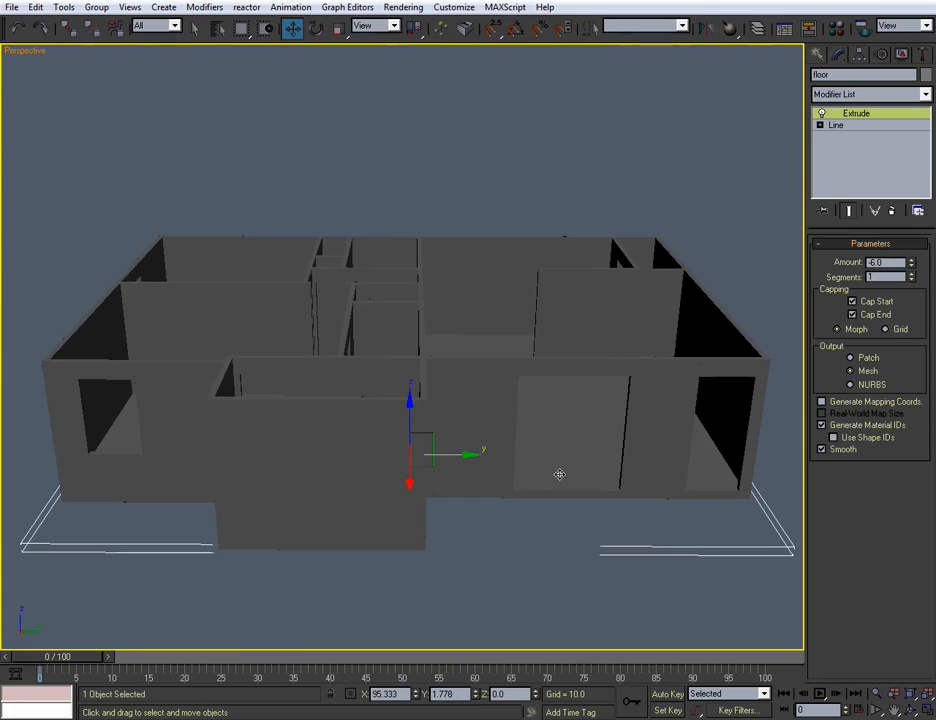
{"action": "left_click_drag", "start_coordinate": [559, 474], "coordinate": [597, 493]}
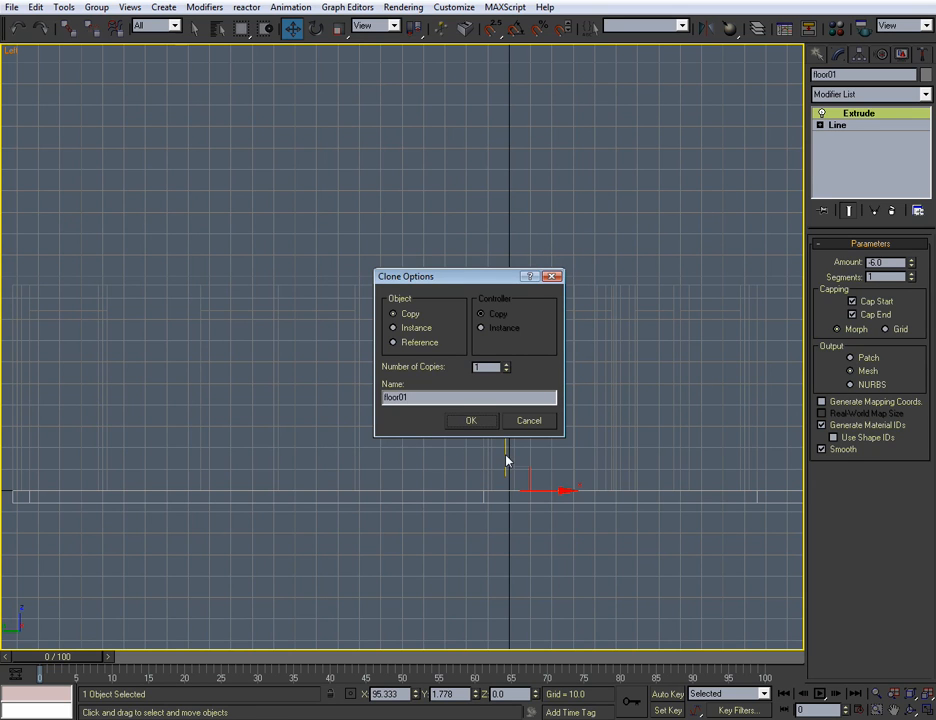
Step: Name the floor copy 'ceiling' and place it at Z 96 atop the walls
{"action": "left_click", "coordinate": [468, 397]}
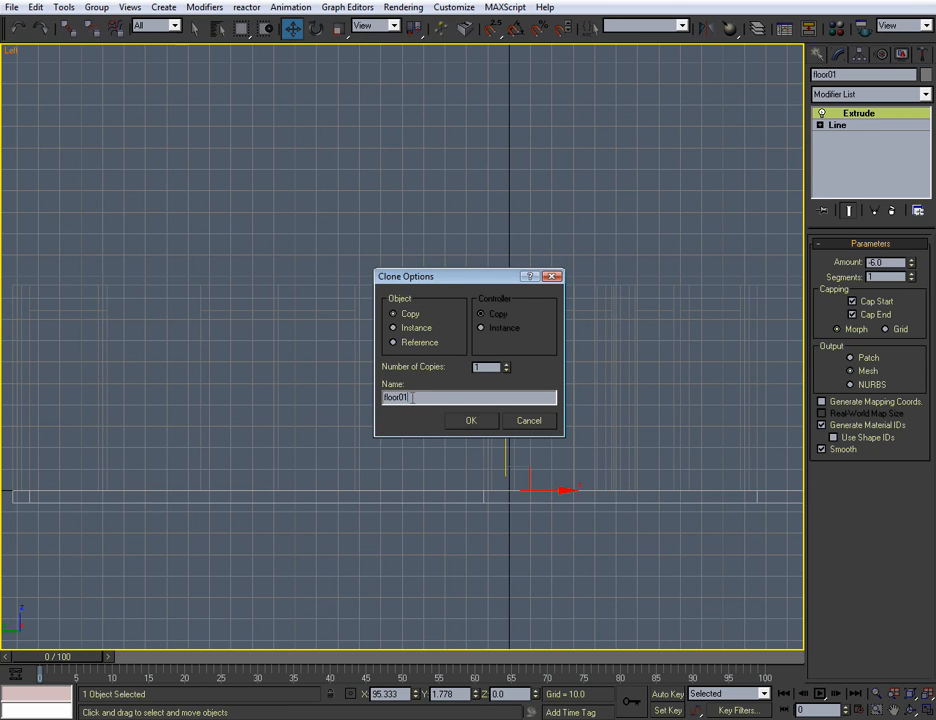
{"action": "type", "text": "ceiling"}
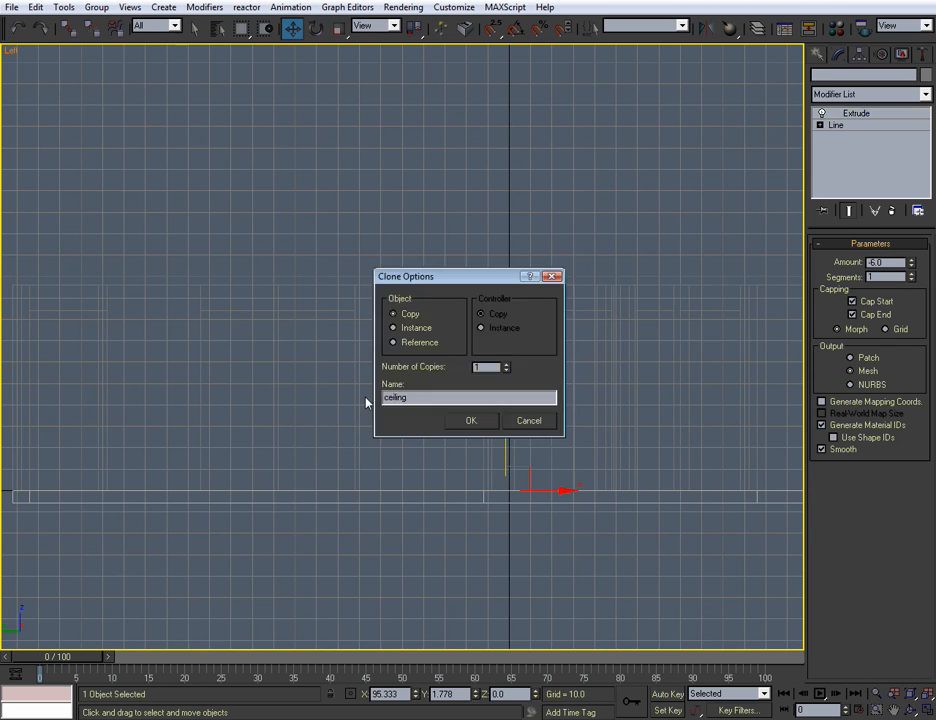
{"action": "left_click", "coordinate": [471, 420]}
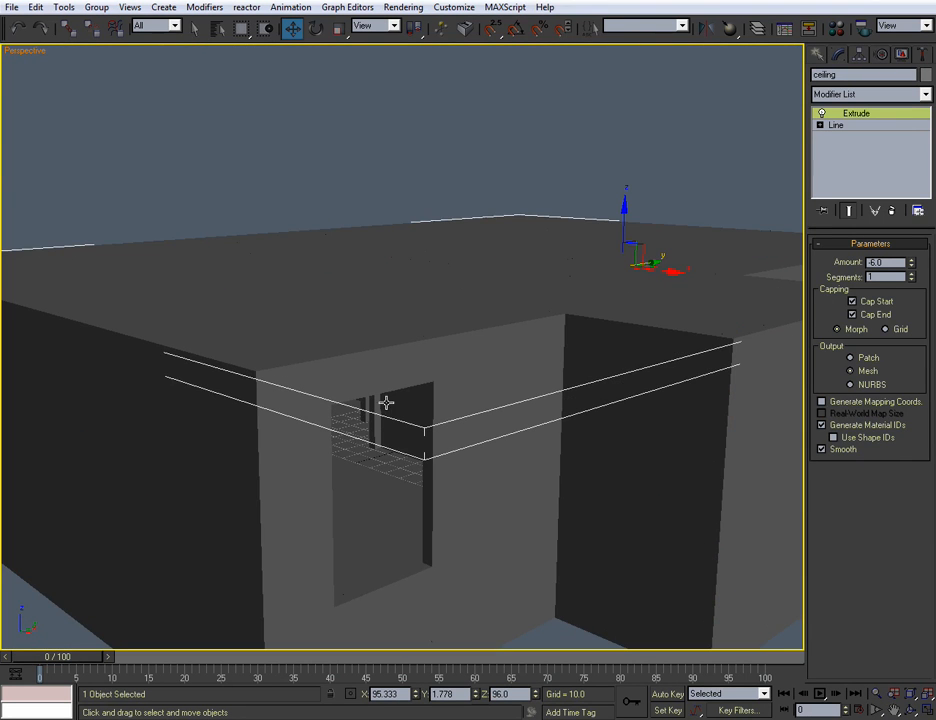
{"action": "left_click", "coordinate": [880, 262]}
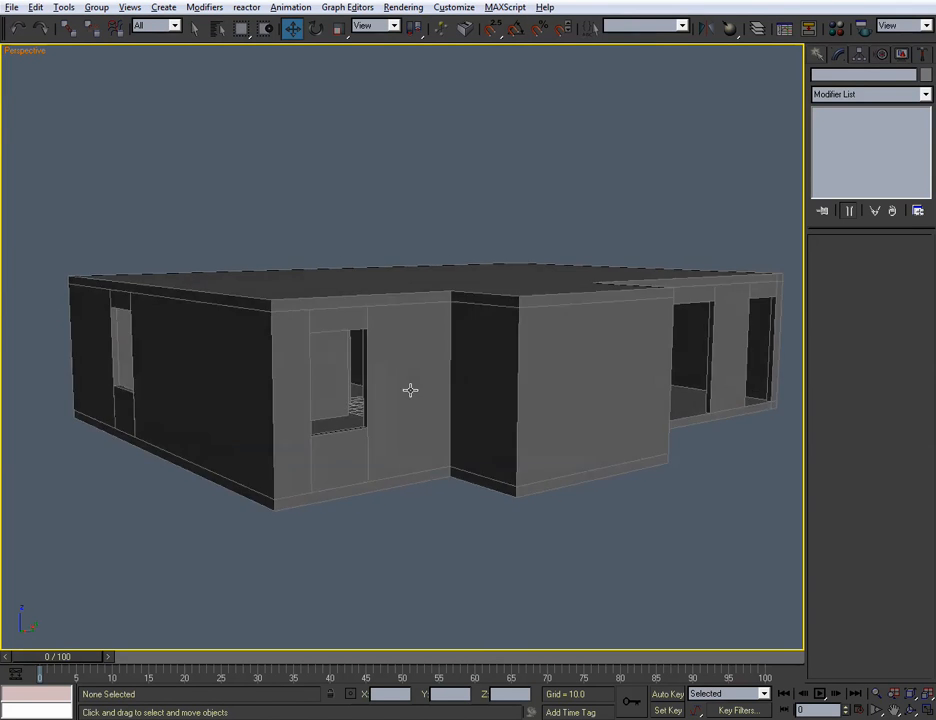
{"action": "left_click_drag", "start_coordinate": [410, 390], "coordinate": [387, 387]}
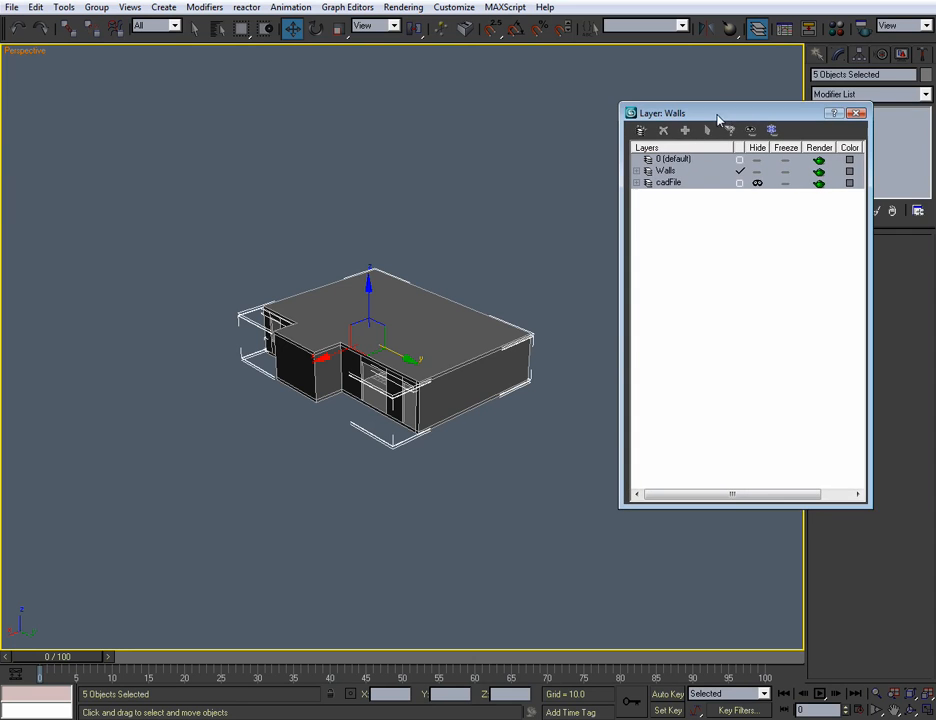
Step: Select the Walls layer in the Layer Manager for the five selected objects
{"action": "left_click", "coordinate": [669, 171]}
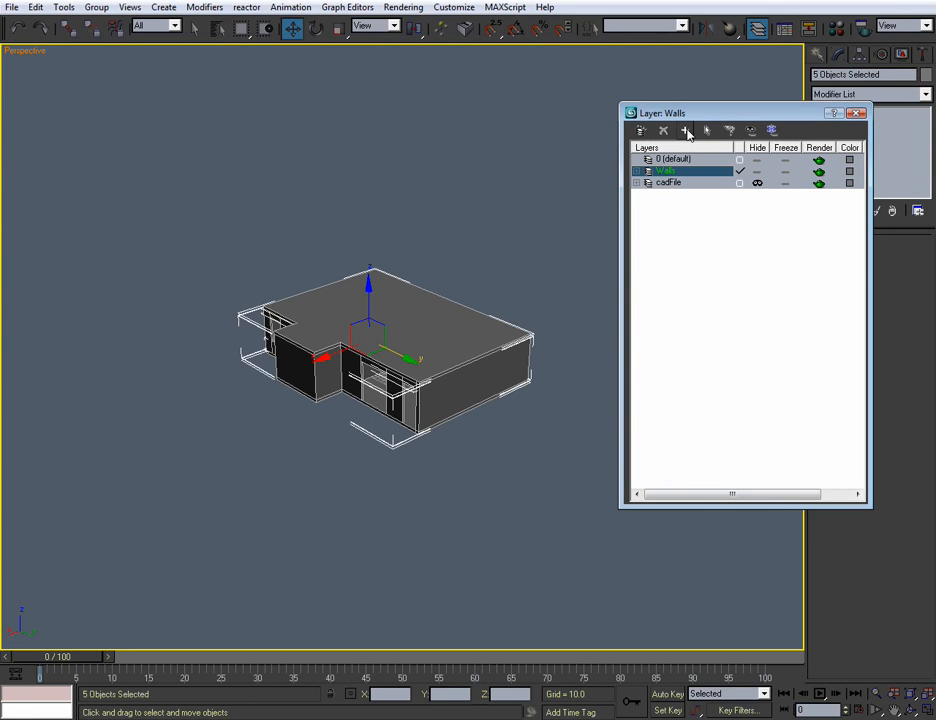
{"action": "mouse_move", "coordinate": [685, 133]}
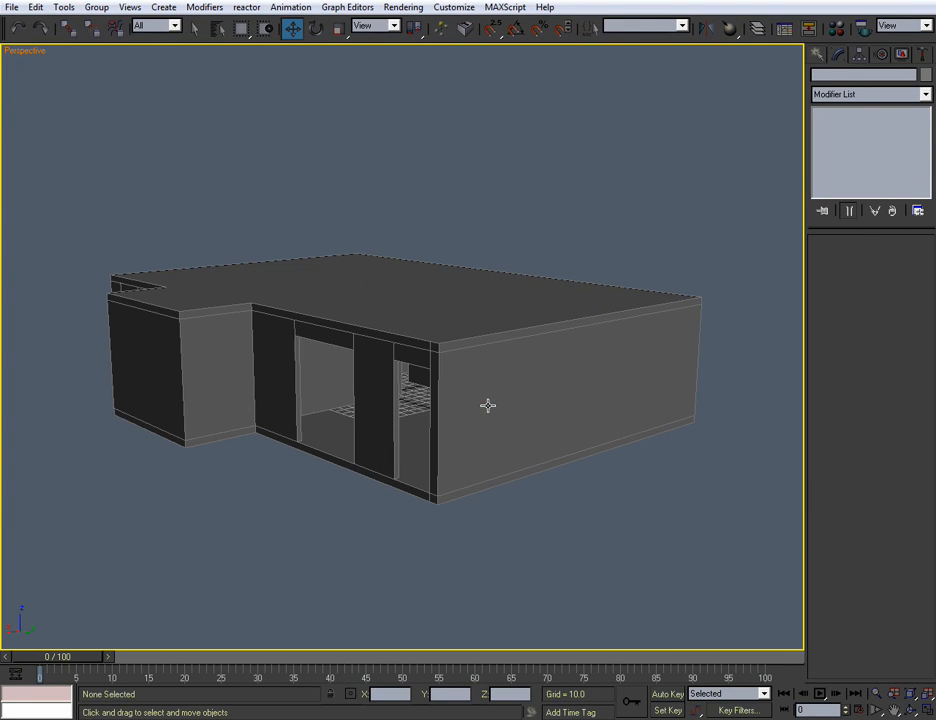
Step: Save the scene with Save As under the file name '2. floor'
{"action": "left_click", "coordinate": [11, 8]}
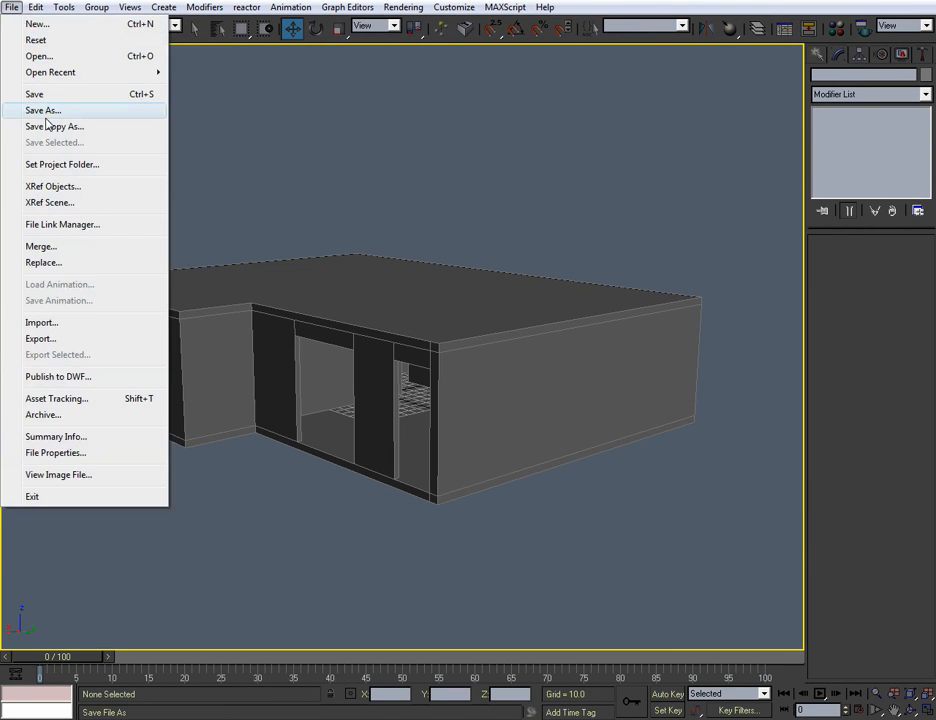
{"action": "left_click", "coordinate": [43, 110]}
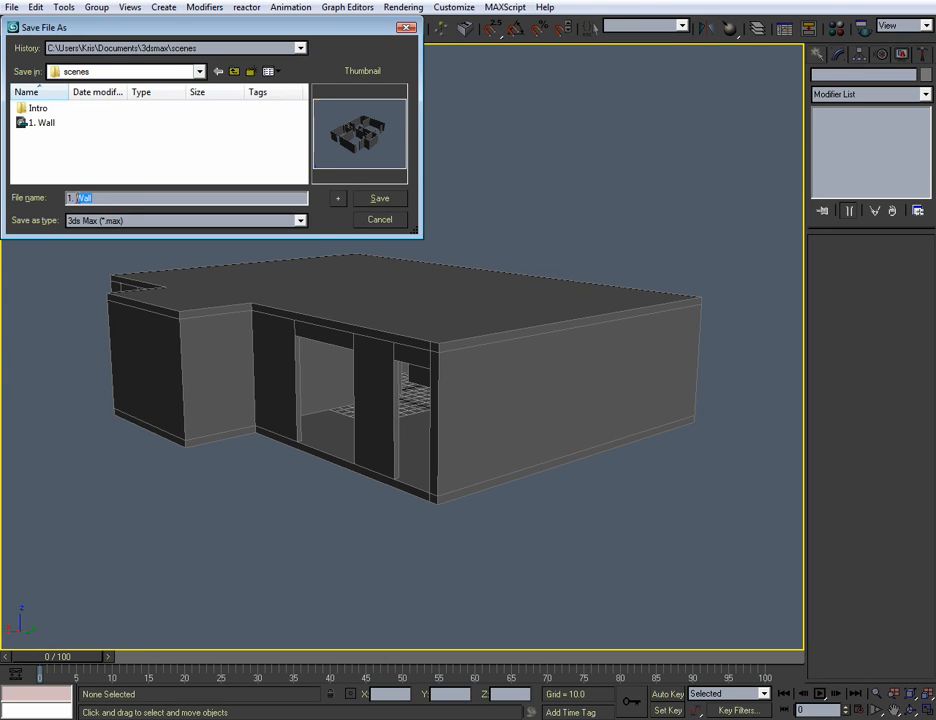
{"action": "type", "text": "2."}
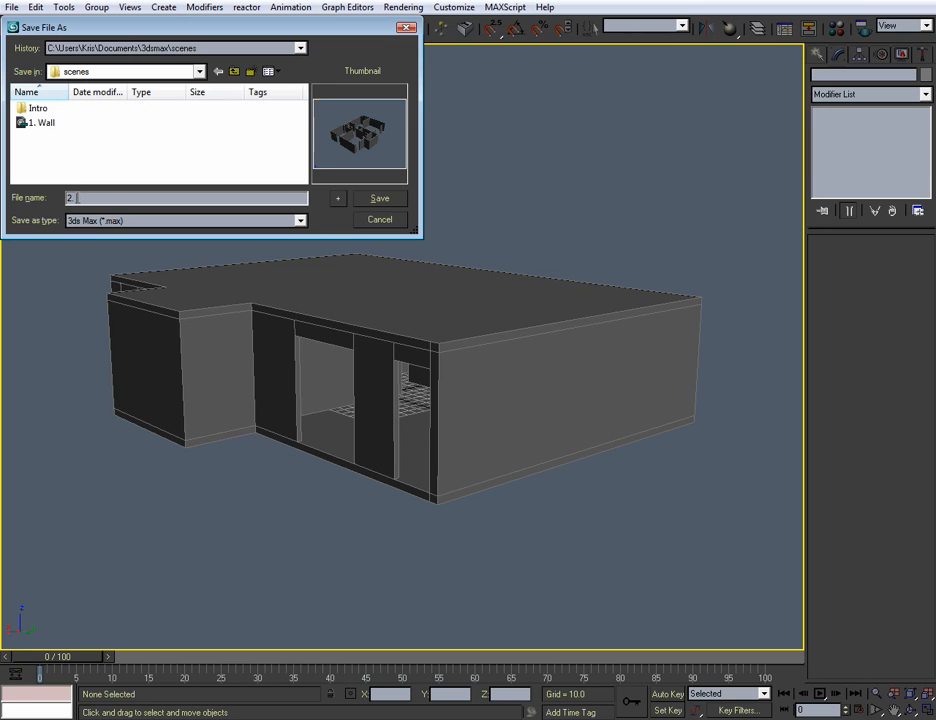
{"action": "type", "text": "floor"}
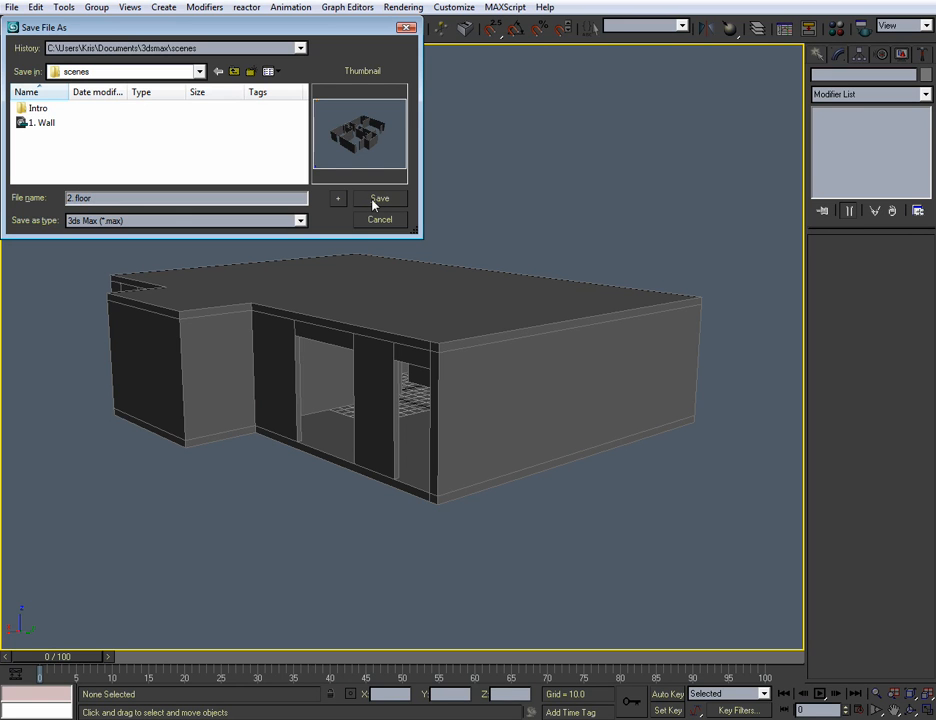
{"action": "left_click", "coordinate": [378, 198]}
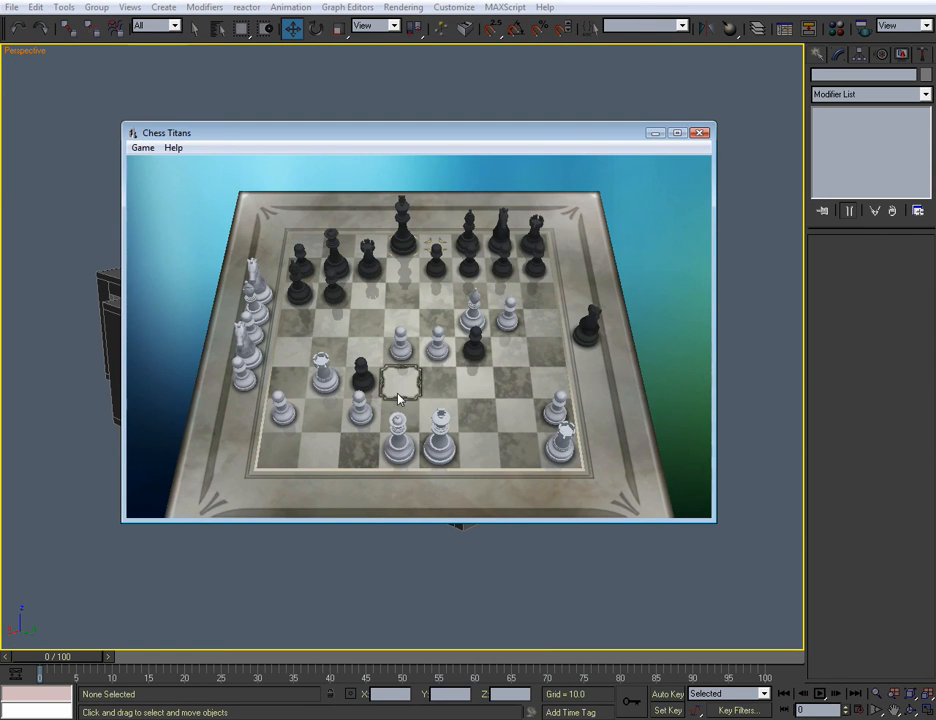
{"action": "mouse_move", "coordinate": [407, 388]}
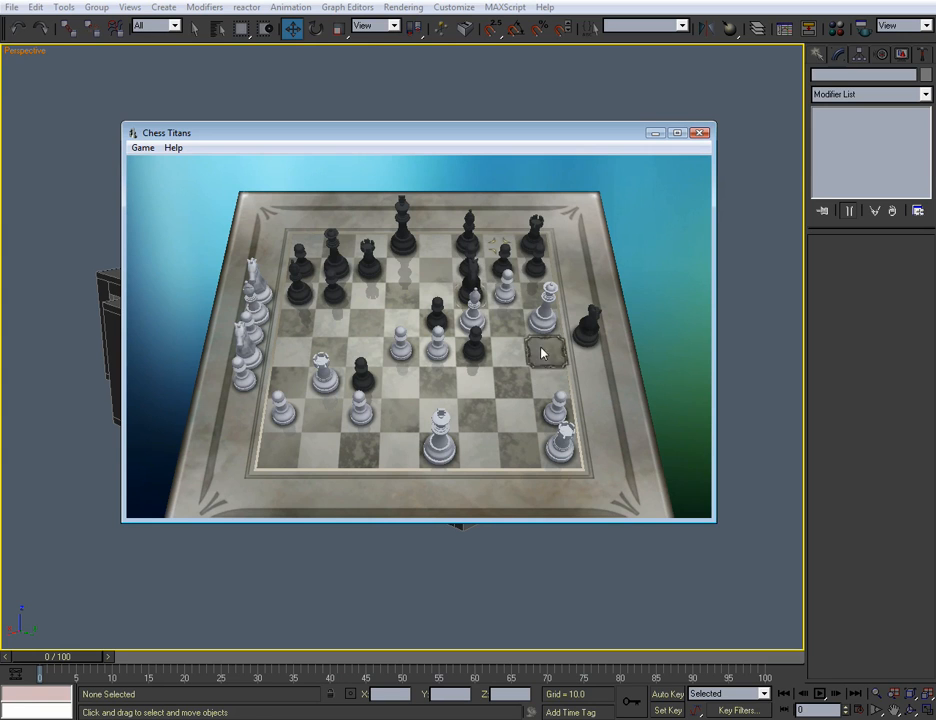
{"action": "mouse_move", "coordinate": [483, 335]}
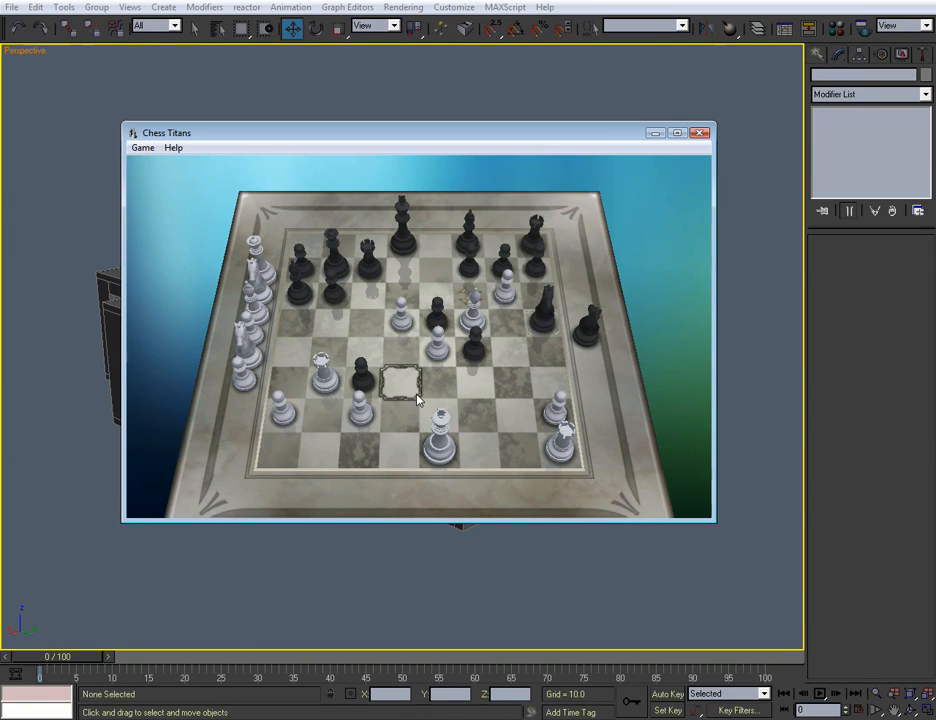
{"action": "mouse_move", "coordinate": [284, 275]}
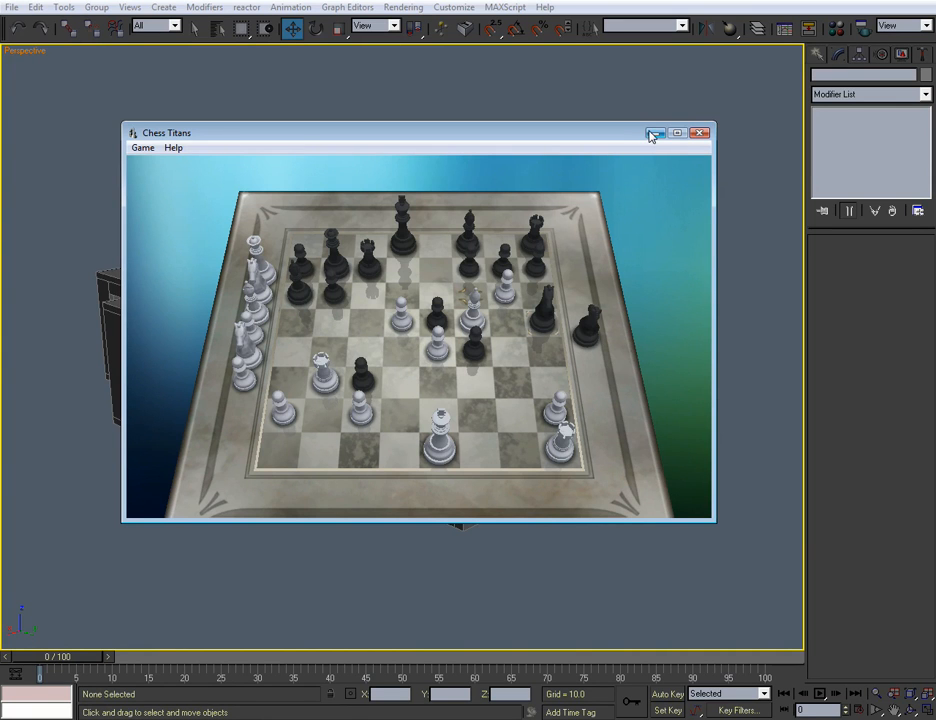
{"action": "mouse_move", "coordinate": [652, 134]}
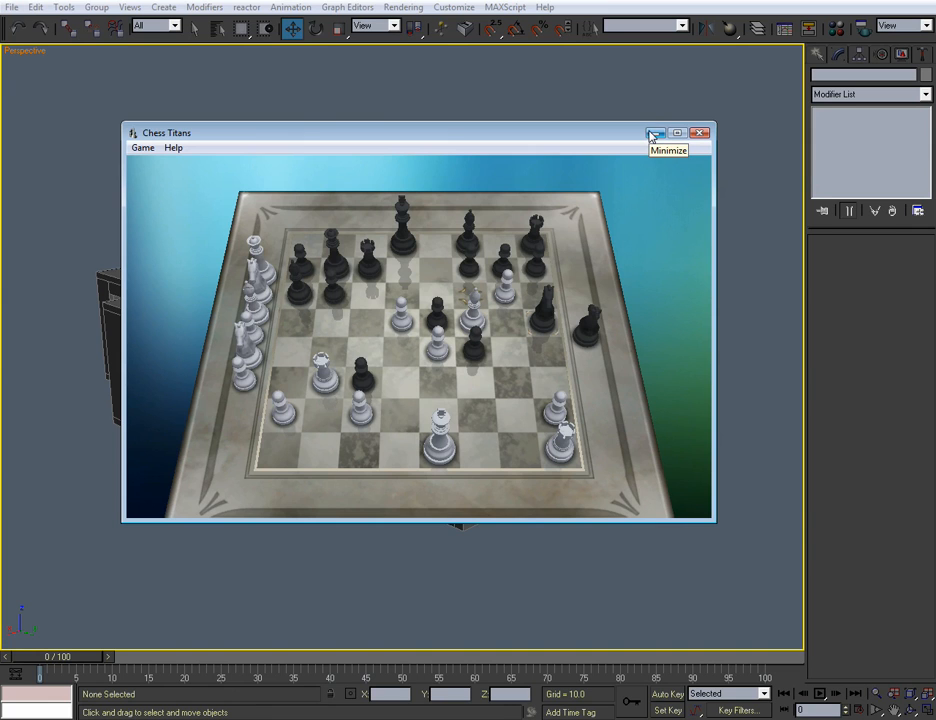